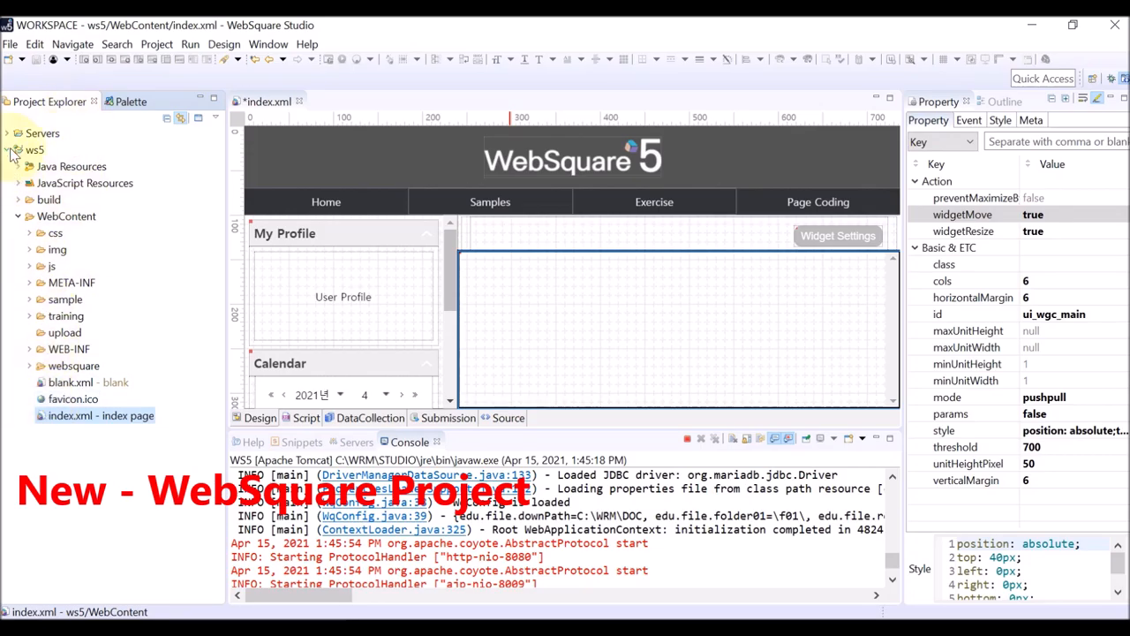
- Create a new WebSquare project named Tutorials in the workspace
click(7, 149)
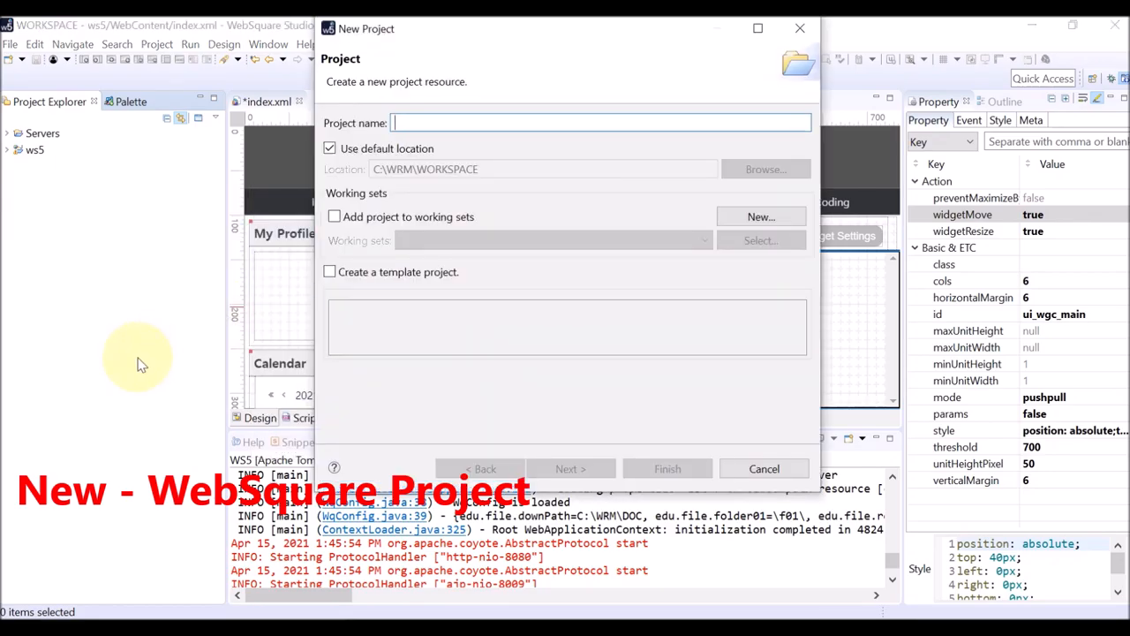
text(Tutorials)
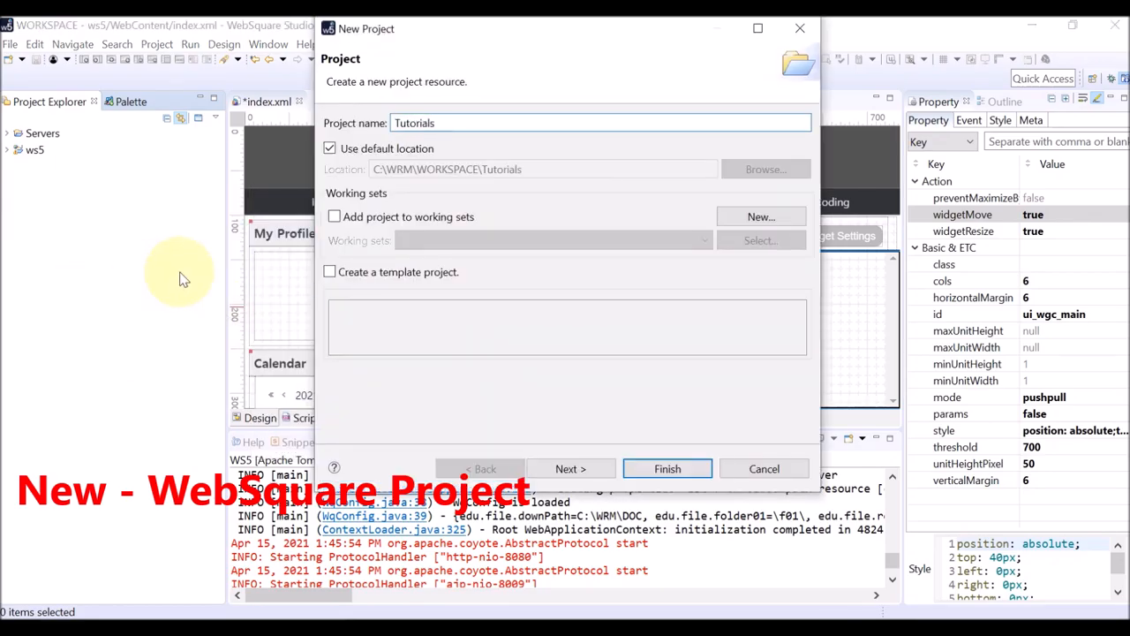
click(668, 468)
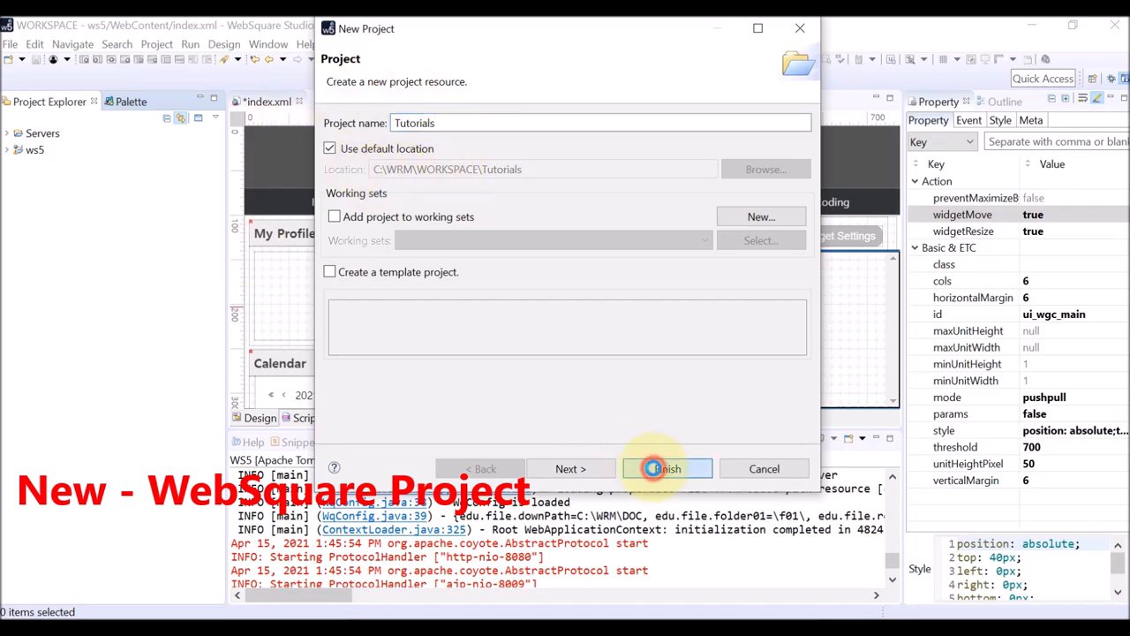
click(667, 467)
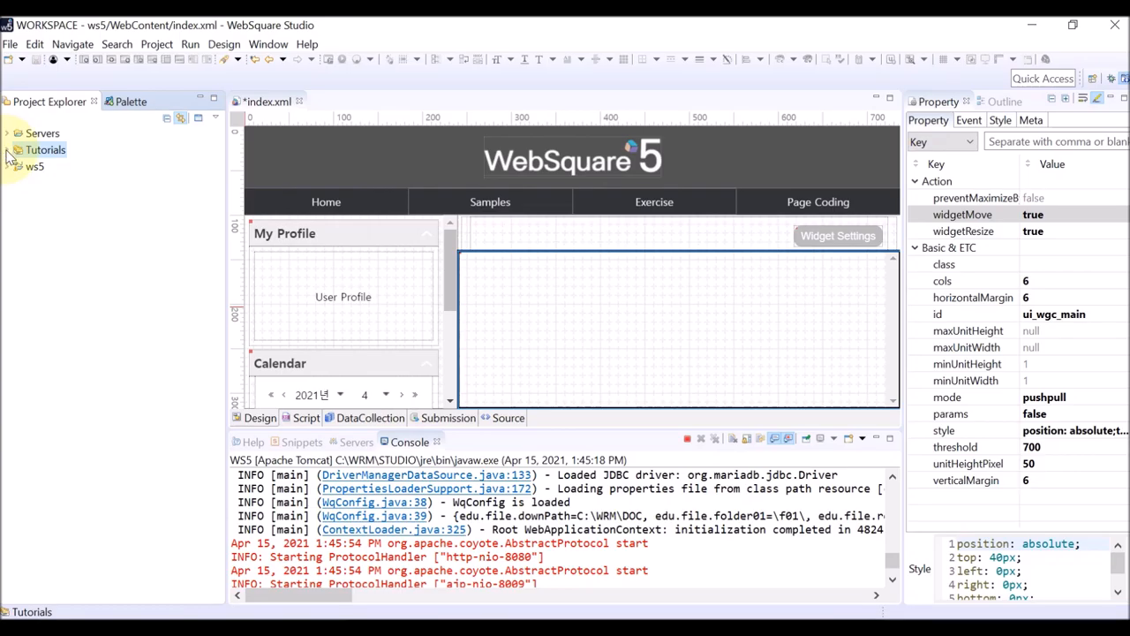
- Add a new WebSquare page named 03 Studio under the Tutorials project
click(7, 149)
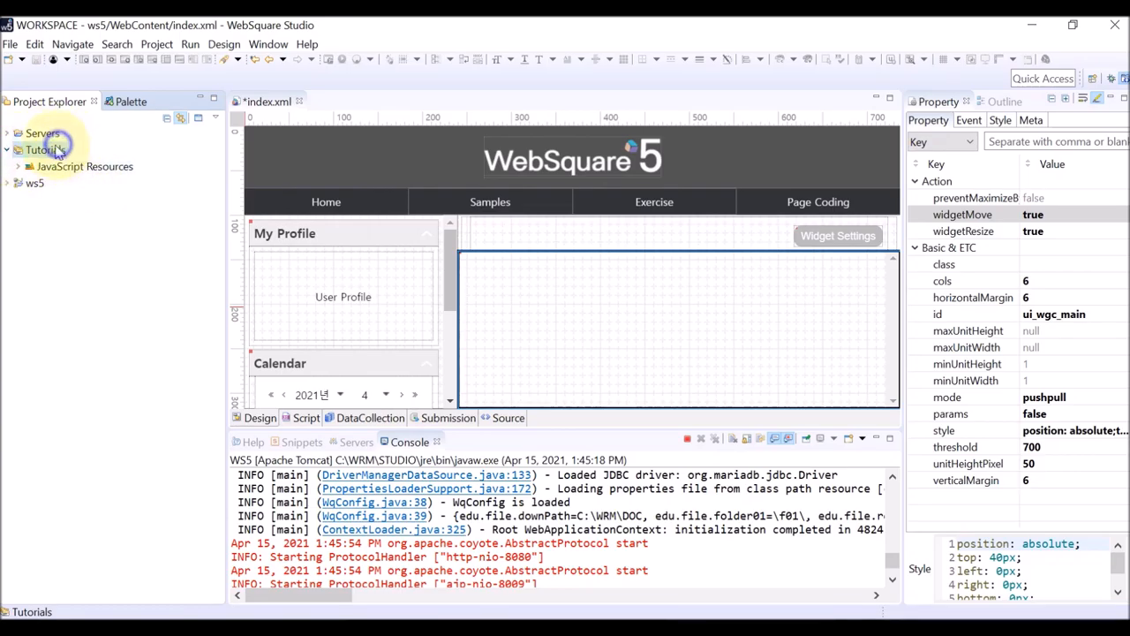
right_click(43, 149)
text(03)
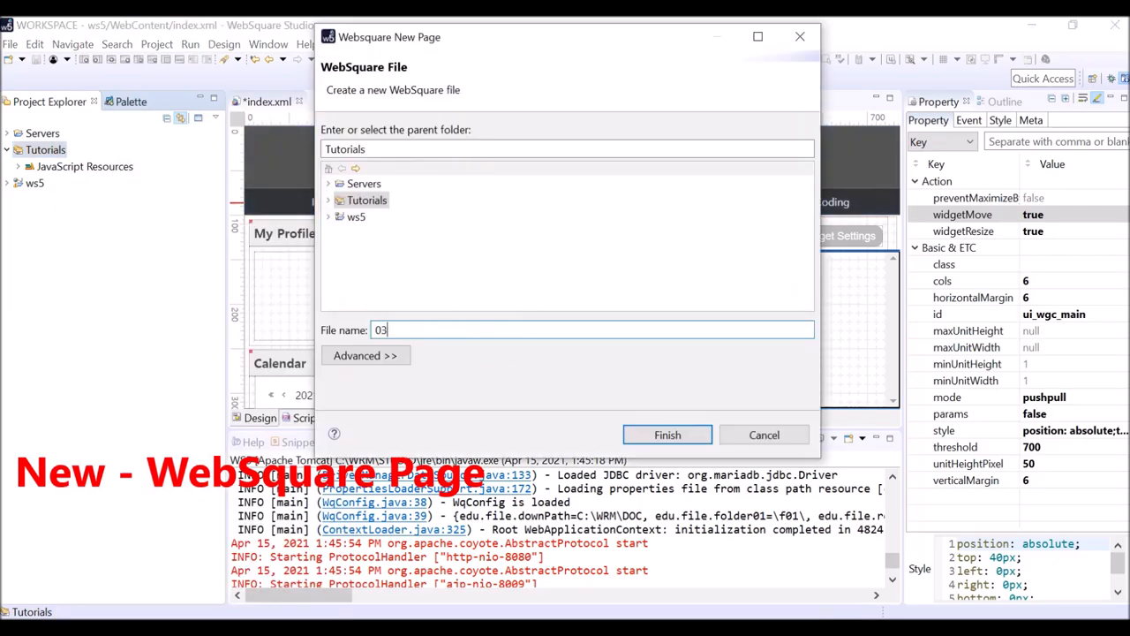
text(Studio)
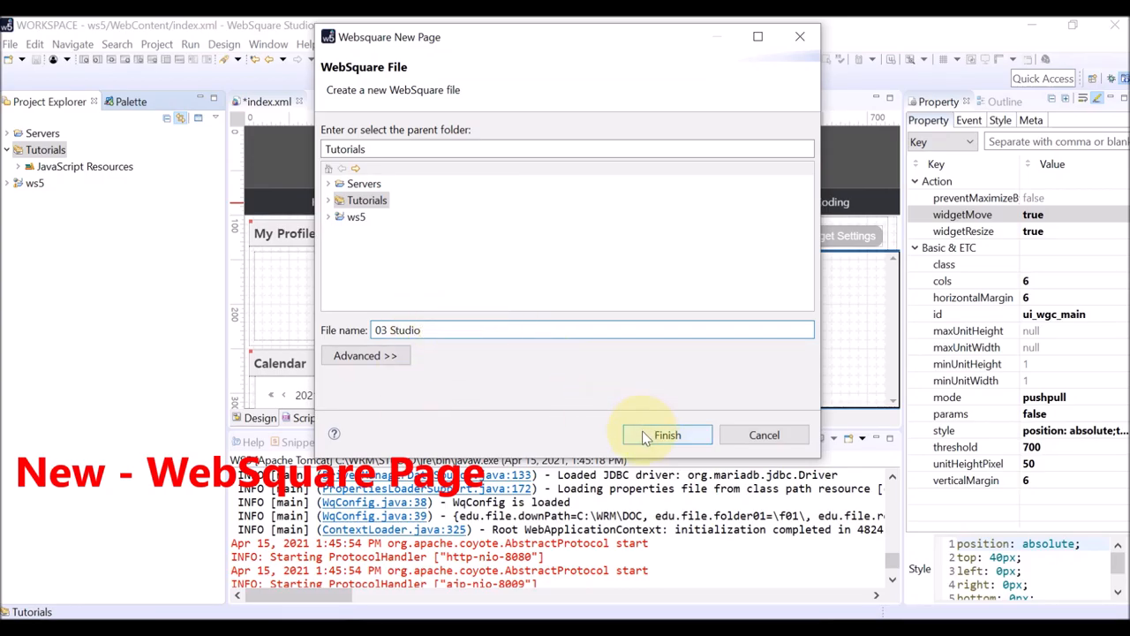
click(667, 434)
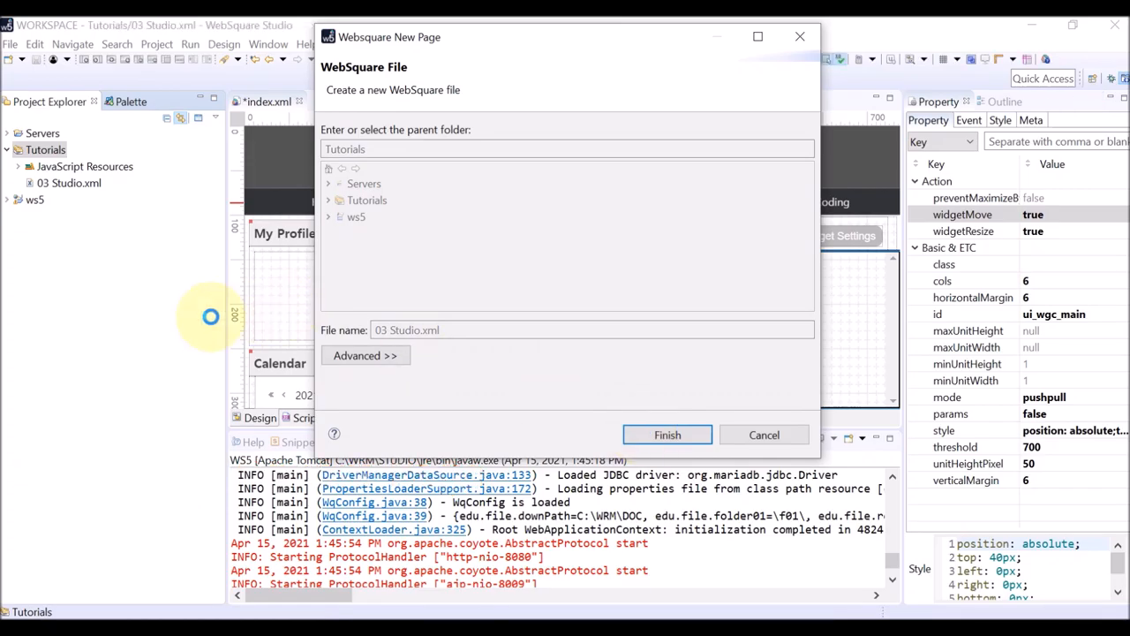
click(667, 434)
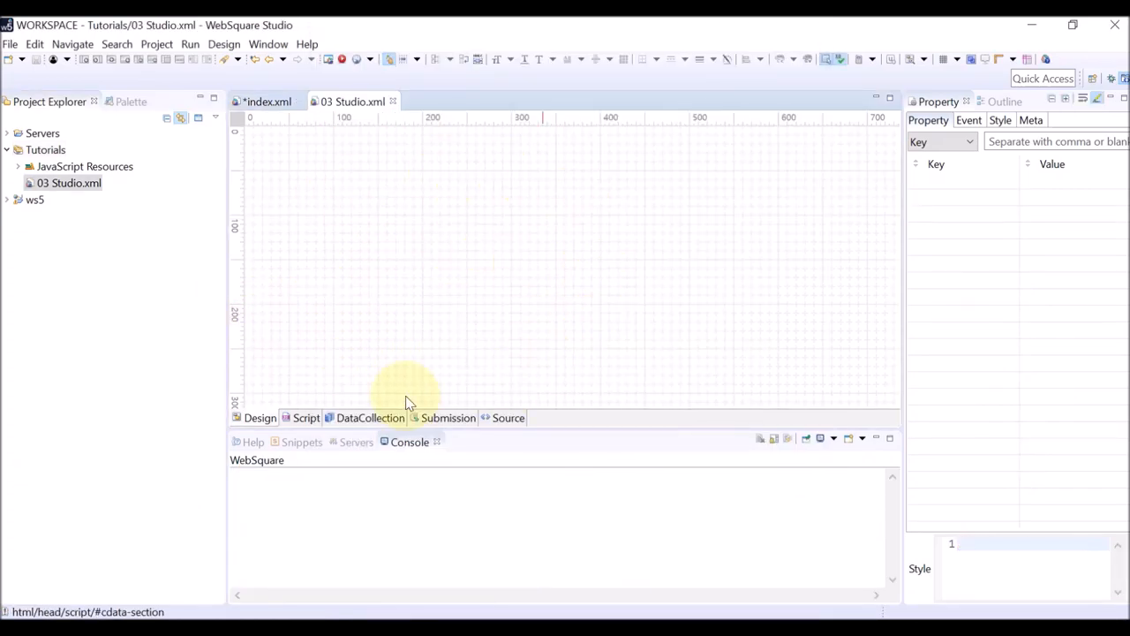
mouse_move(526, 314)
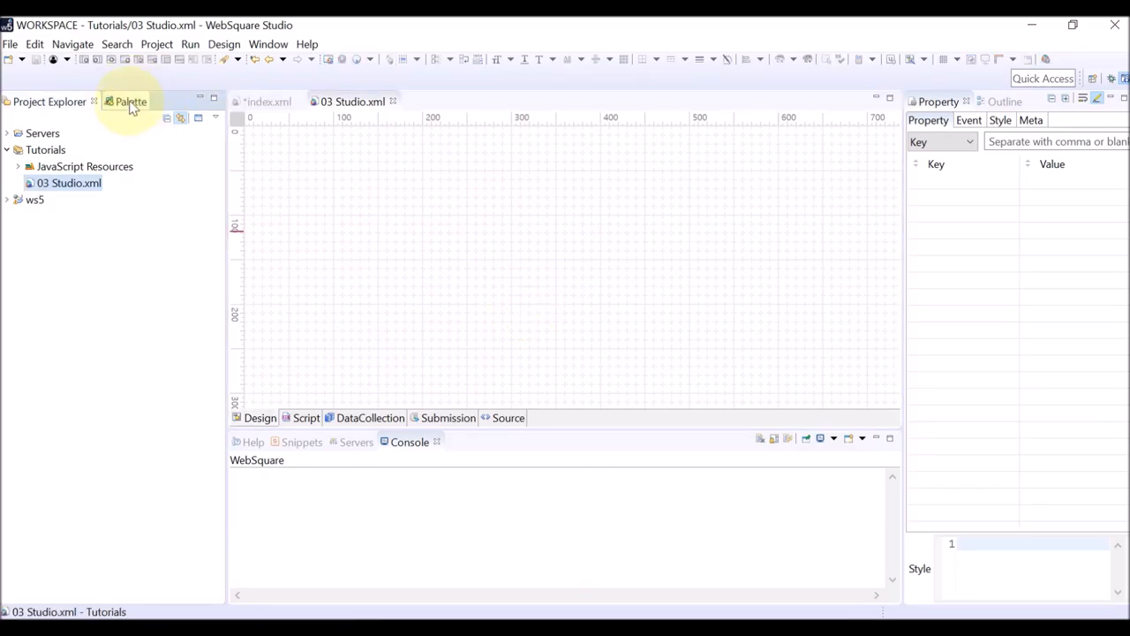
- Show the widget Palette and narrow it to form widgets filtered by 'in'
click(125, 101)
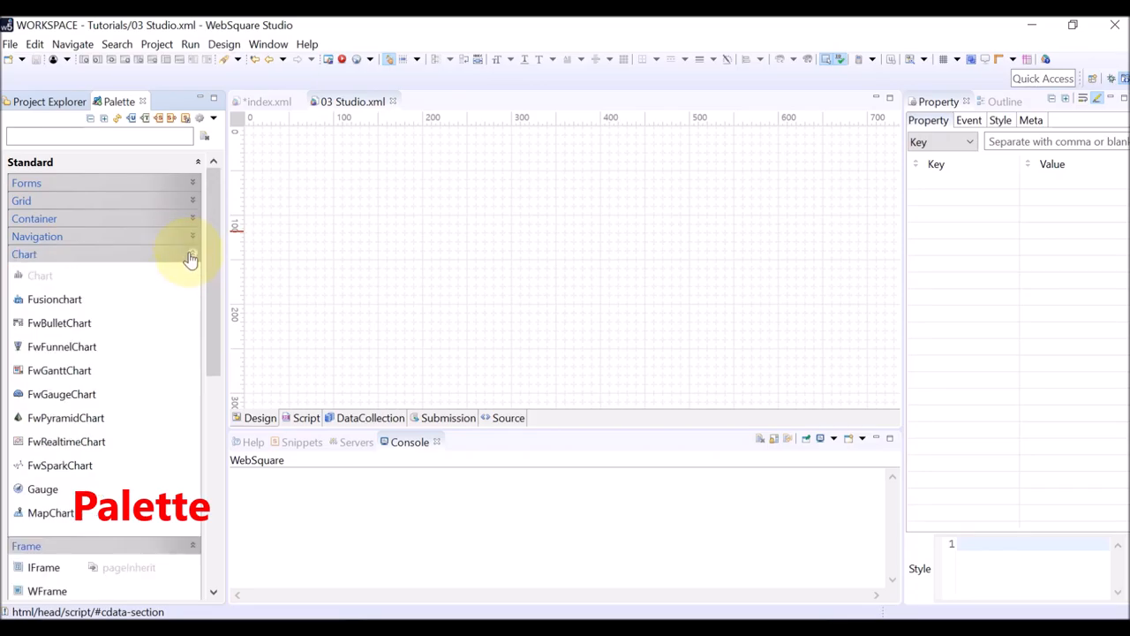
click(24, 254)
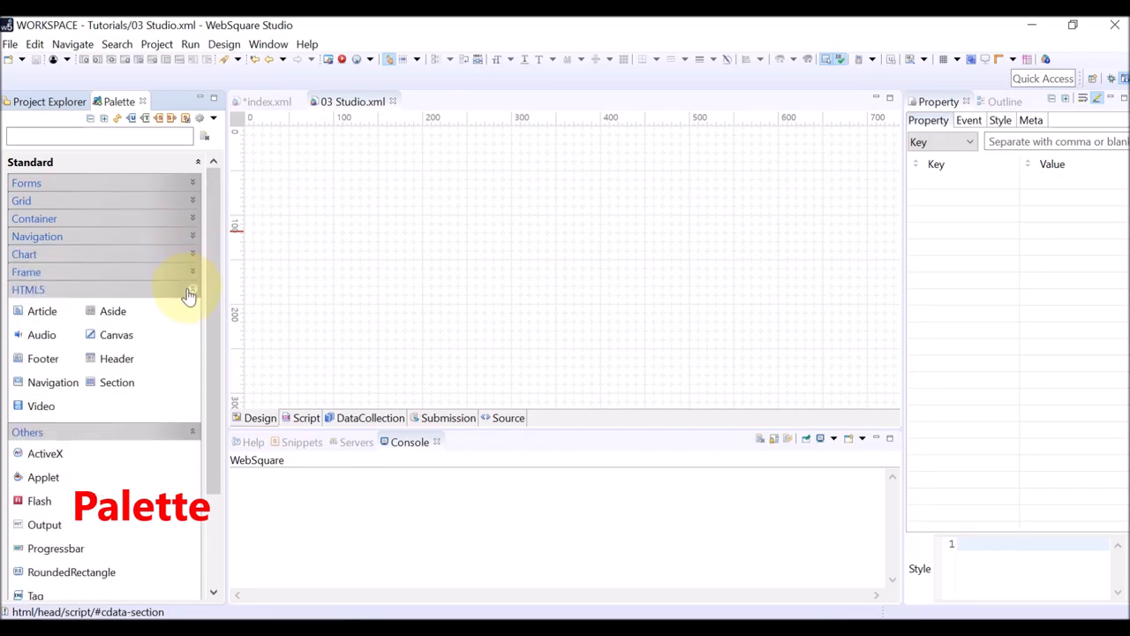
click(208, 289)
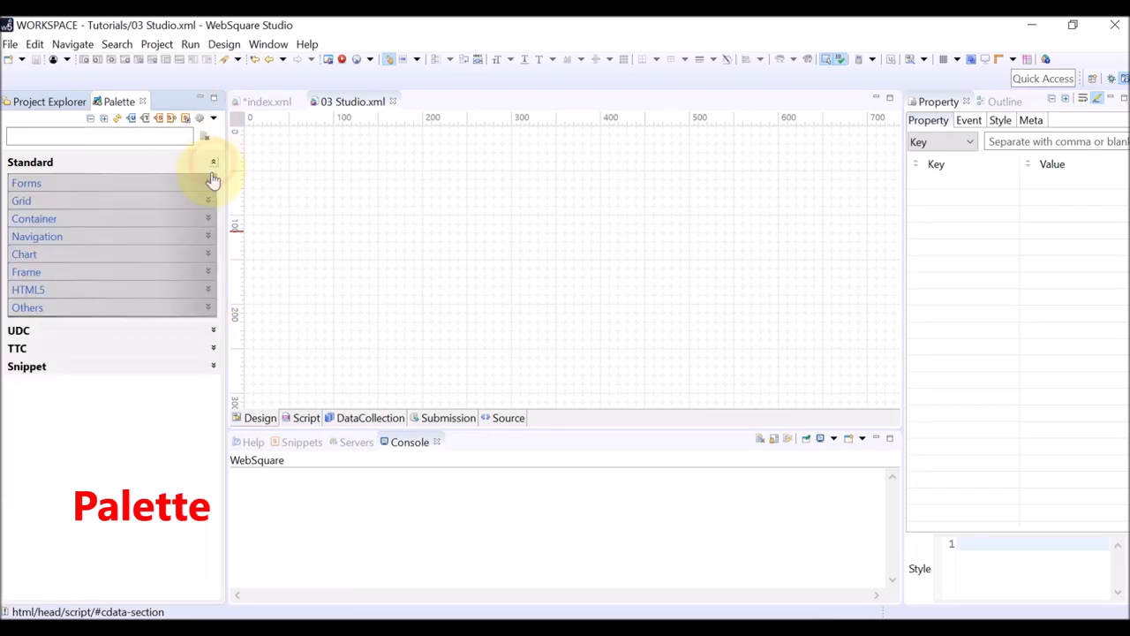
click(27, 182)
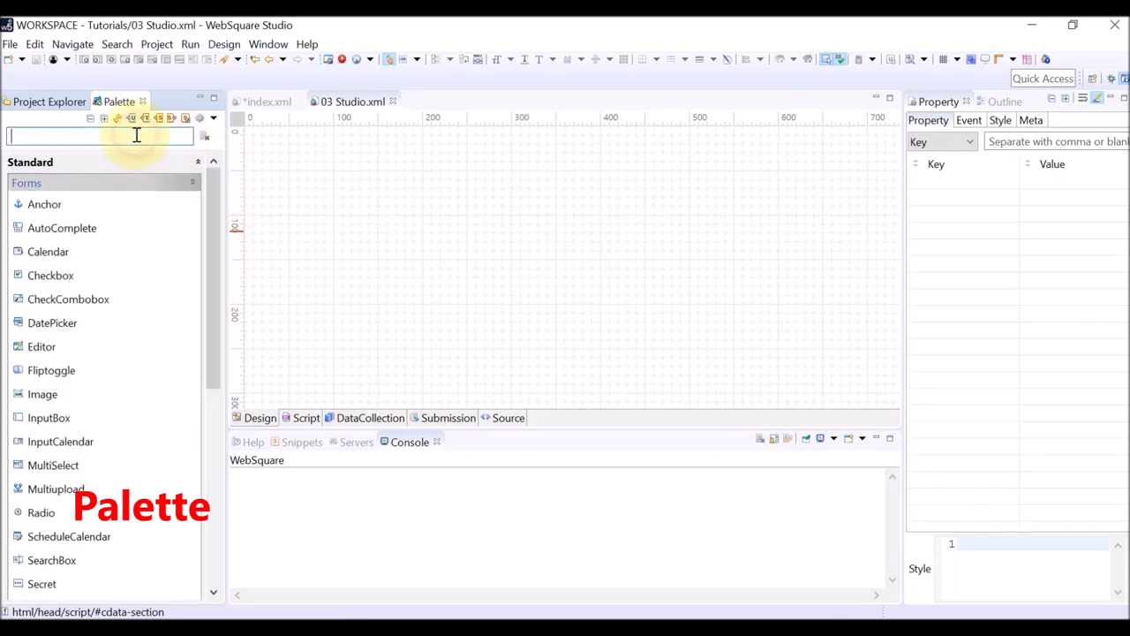
text(in)
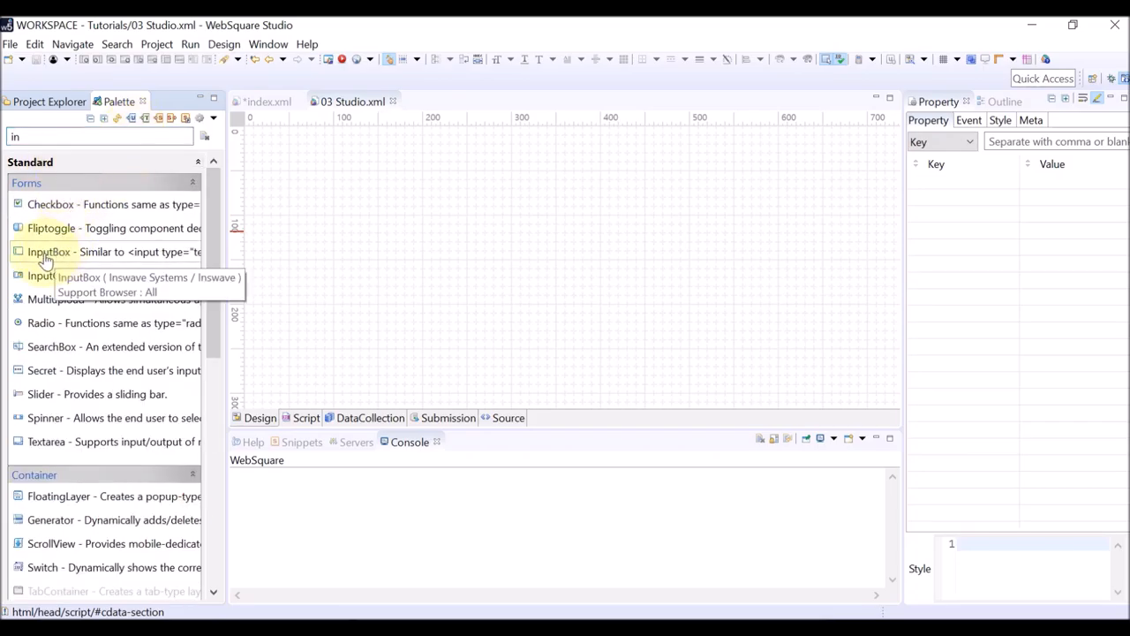
- Insert an InputBox into the page body and stretch it wider and taller
double_click(49, 251)
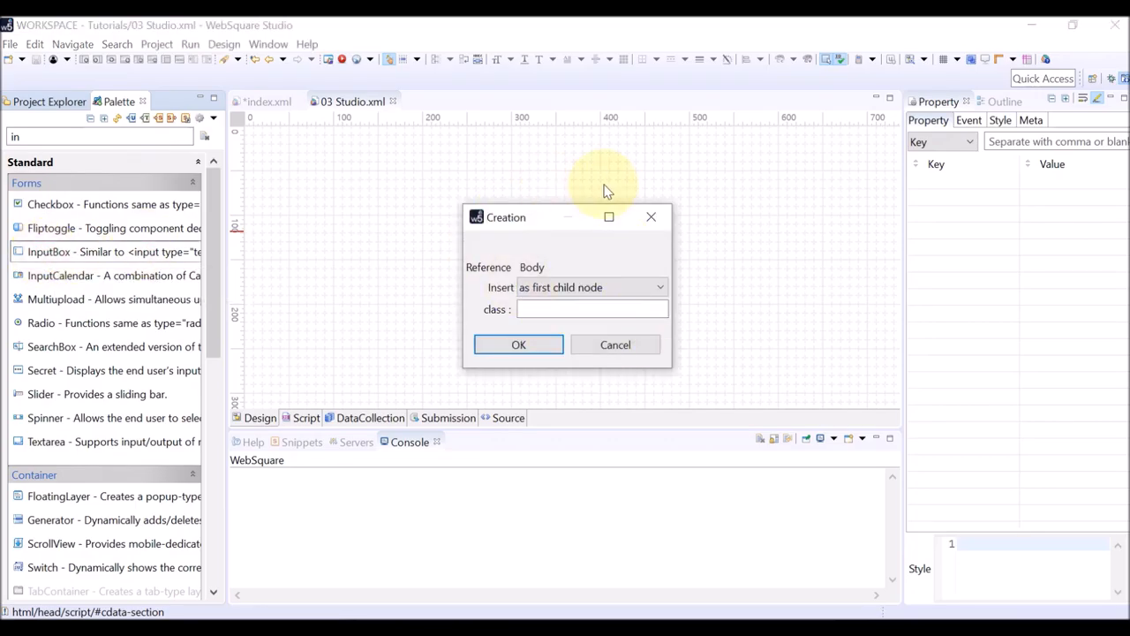
click(519, 344)
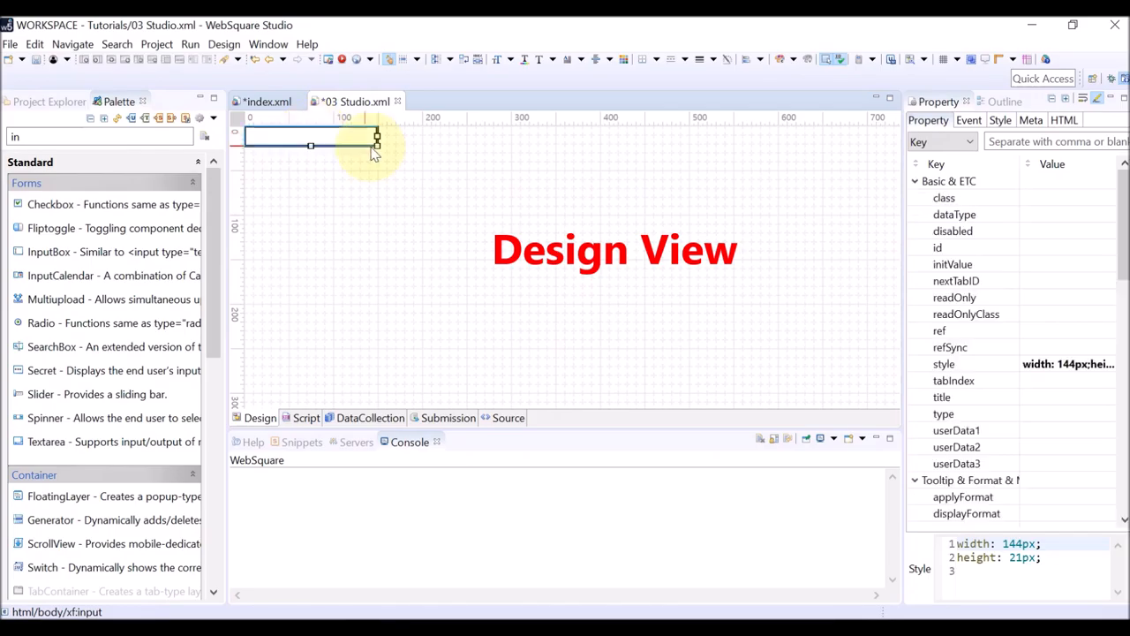
drag(376, 144, 465, 200)
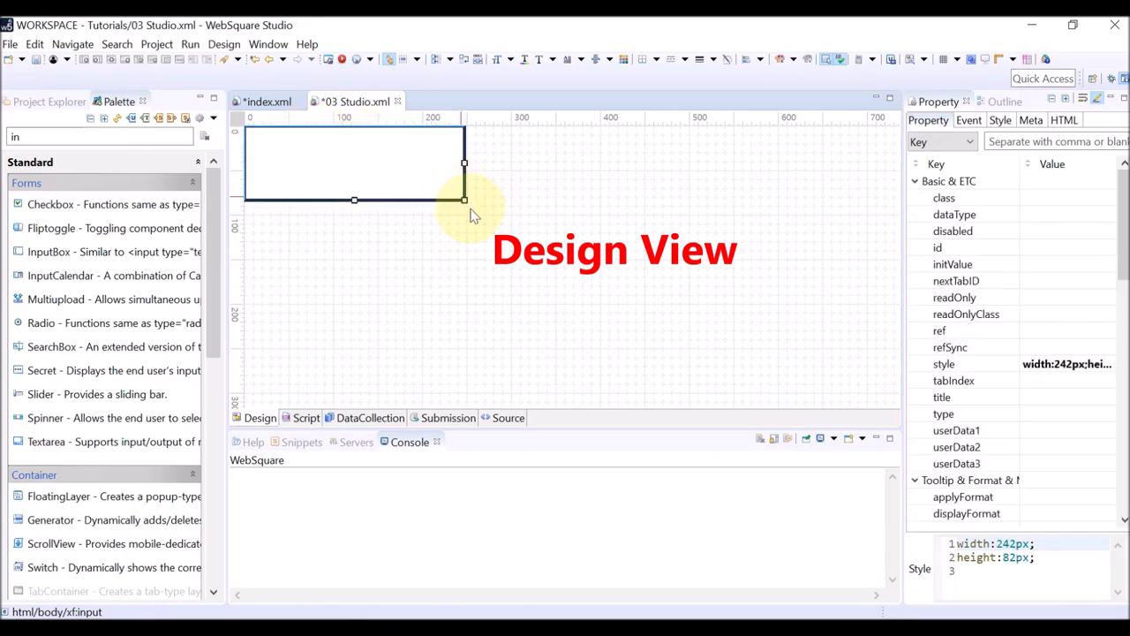
mouse_move(397, 215)
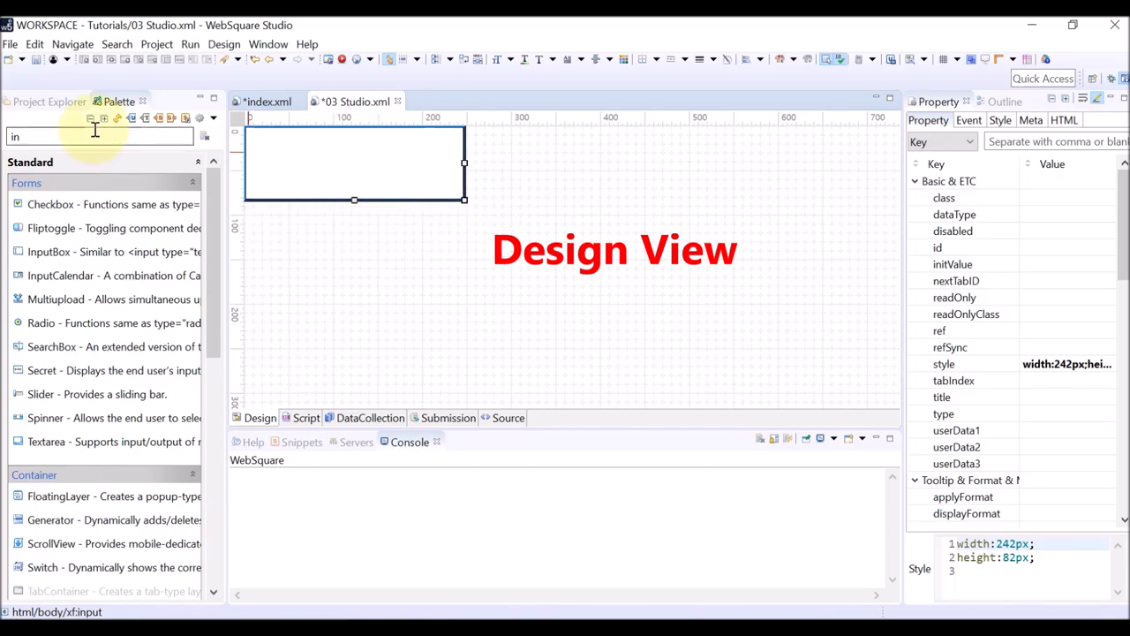
- Insert a Calendar component on the page directly after the input box
text(ca)
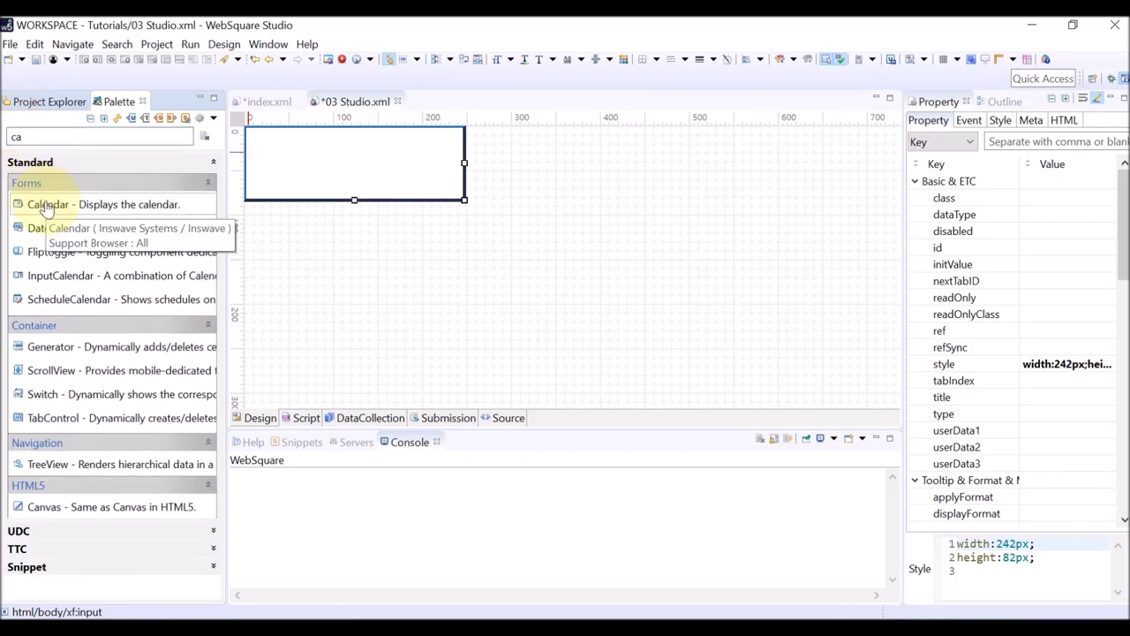
double_click(49, 205)
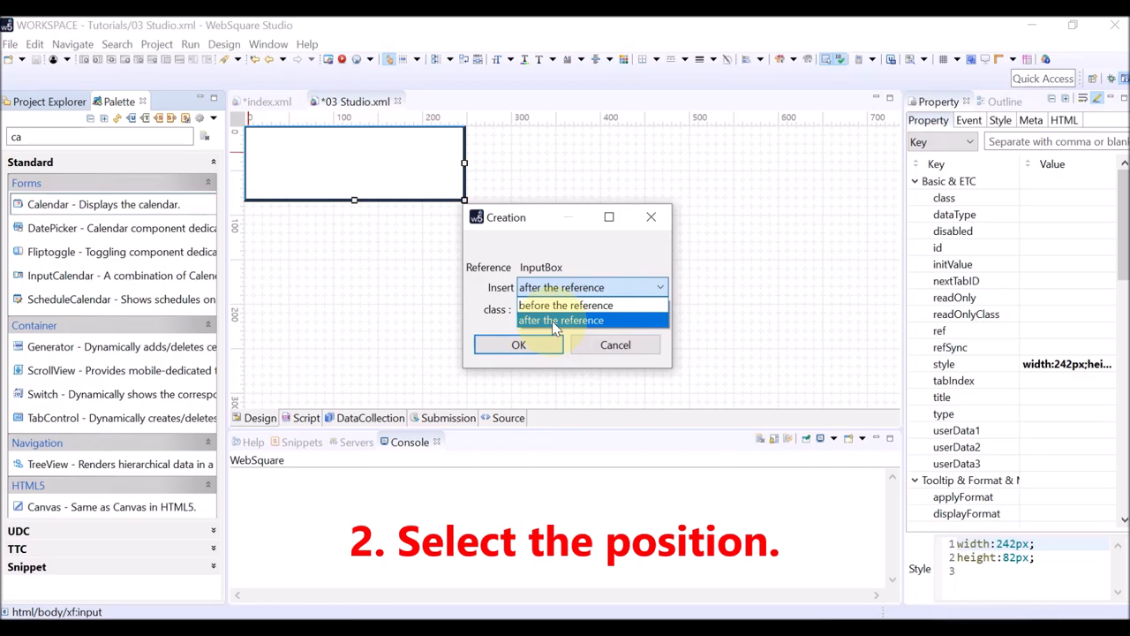
click(561, 320)
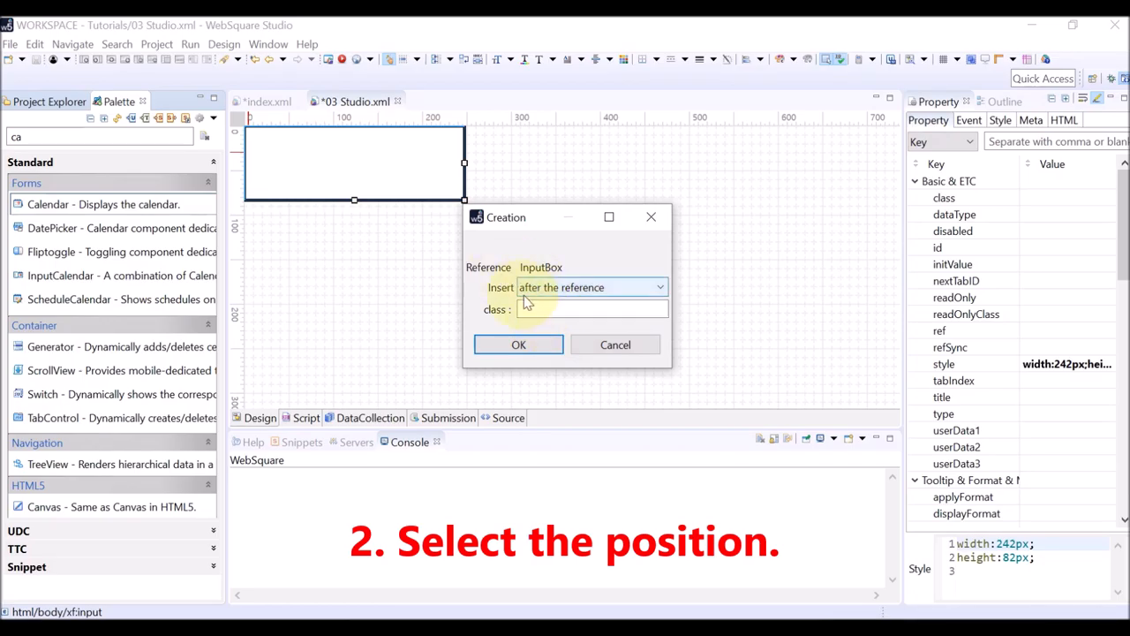
click(519, 345)
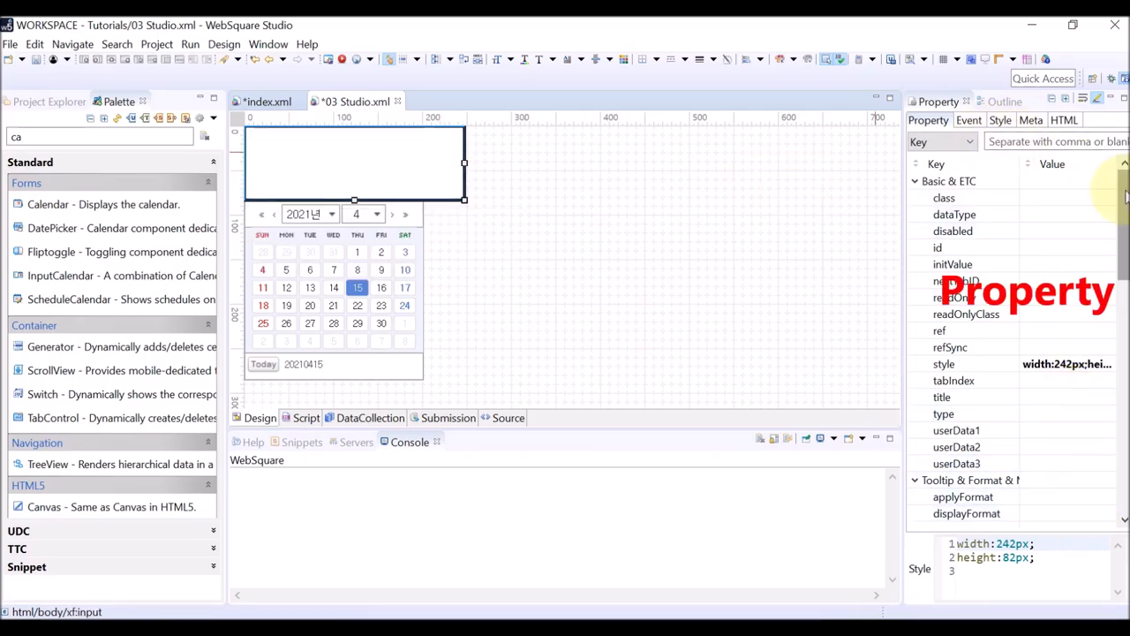
- Set the input box's placeholder property to 'Enter your name.'
scroll(down, 3)
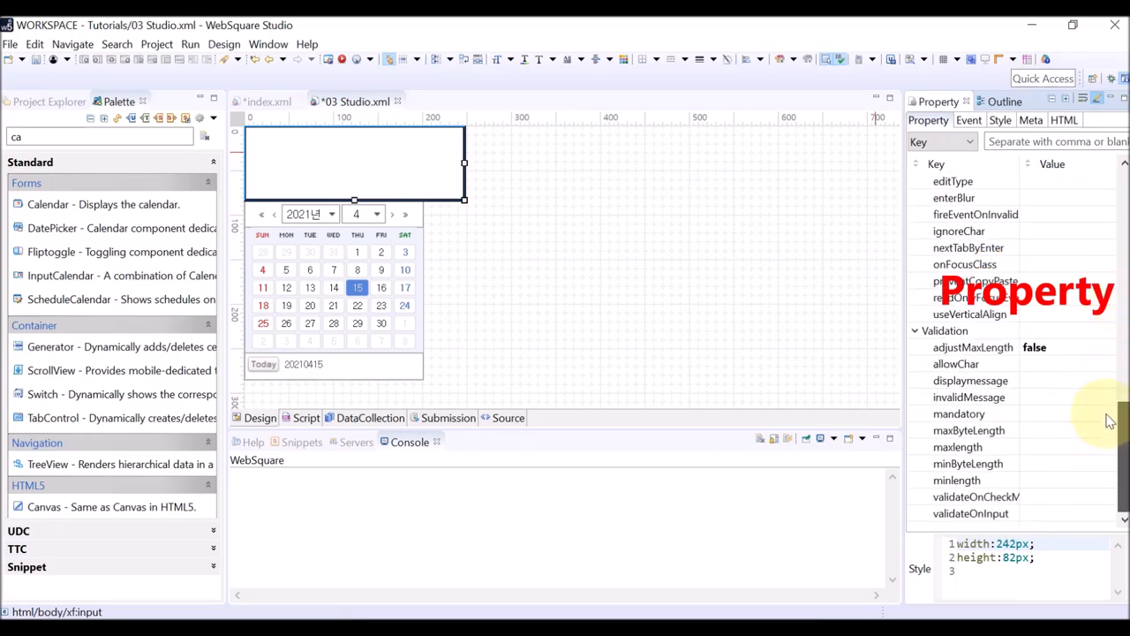
click(999, 120)
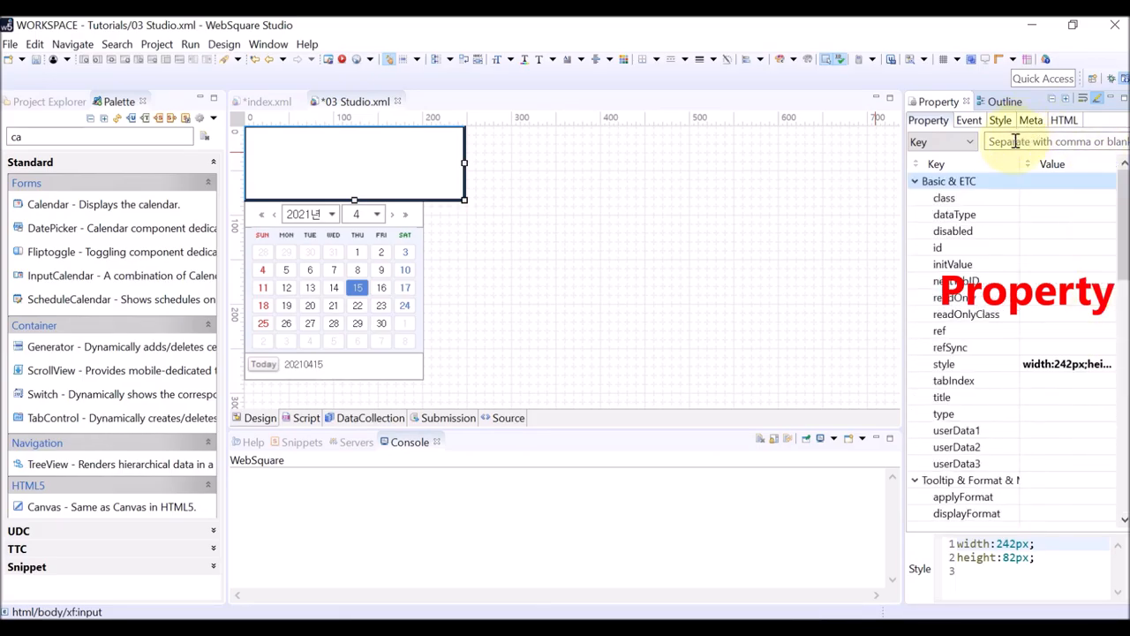
text(place)
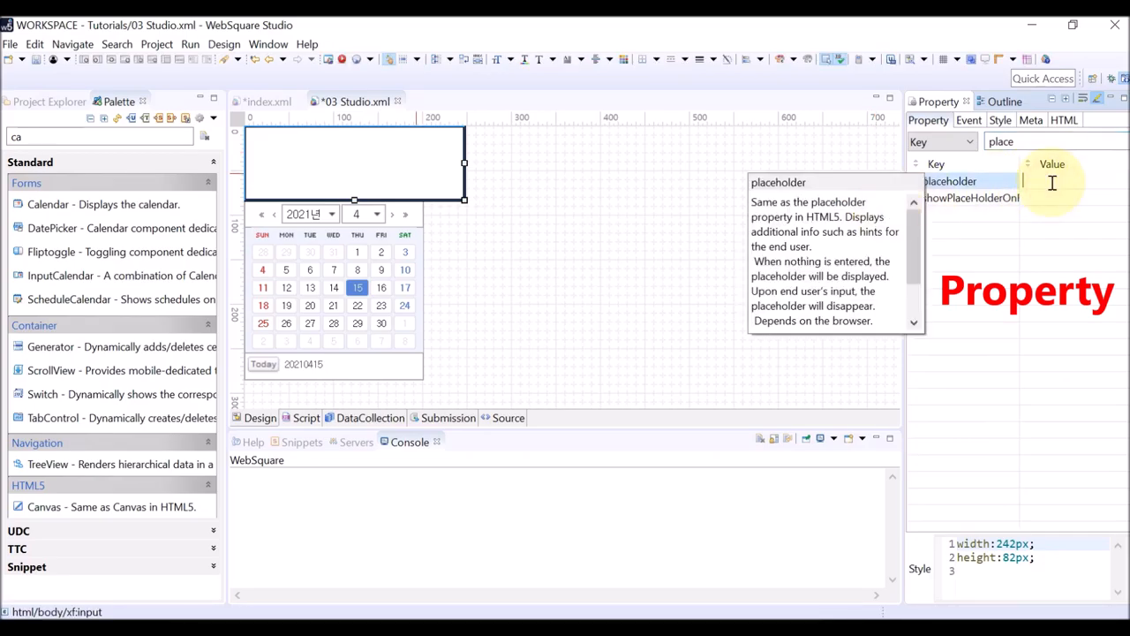
text(Enter your)
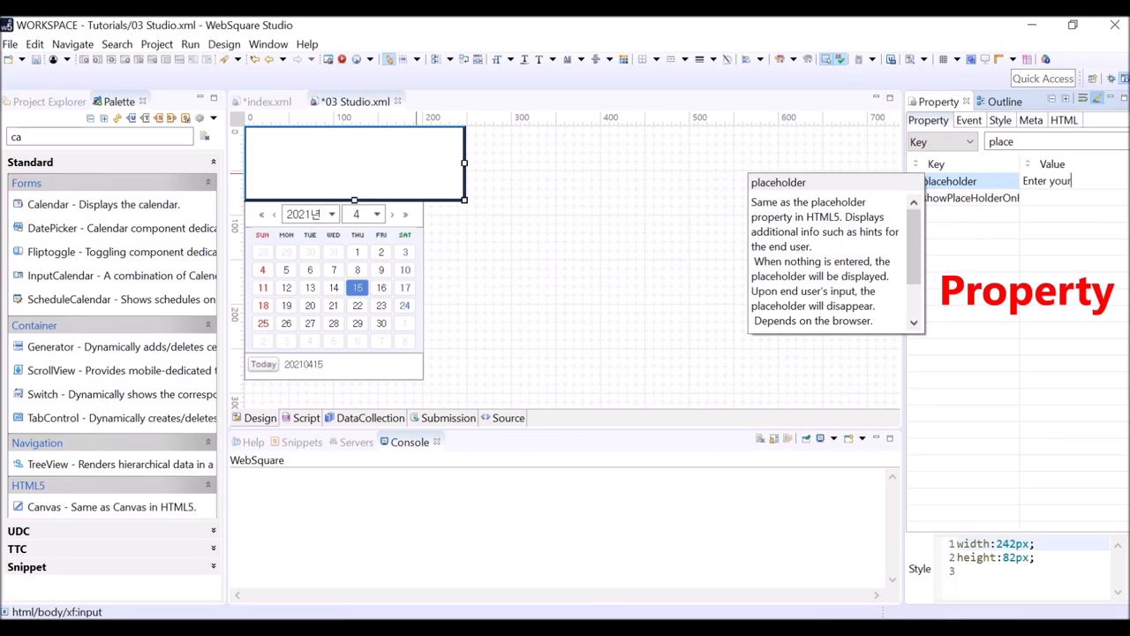
text(name.)
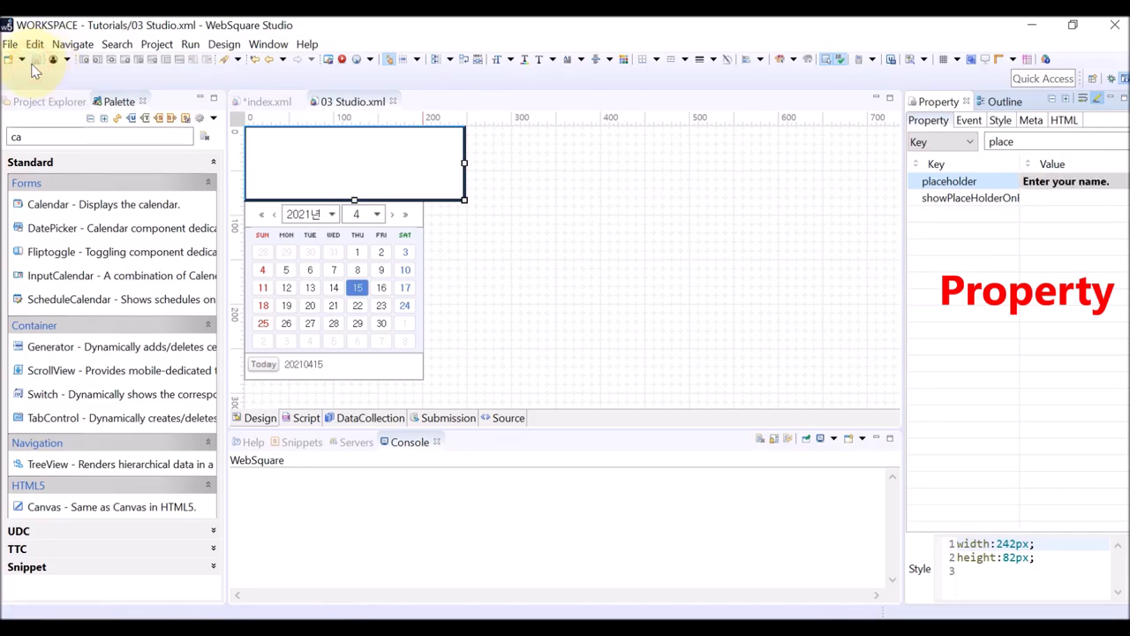
mouse_move(342, 60)
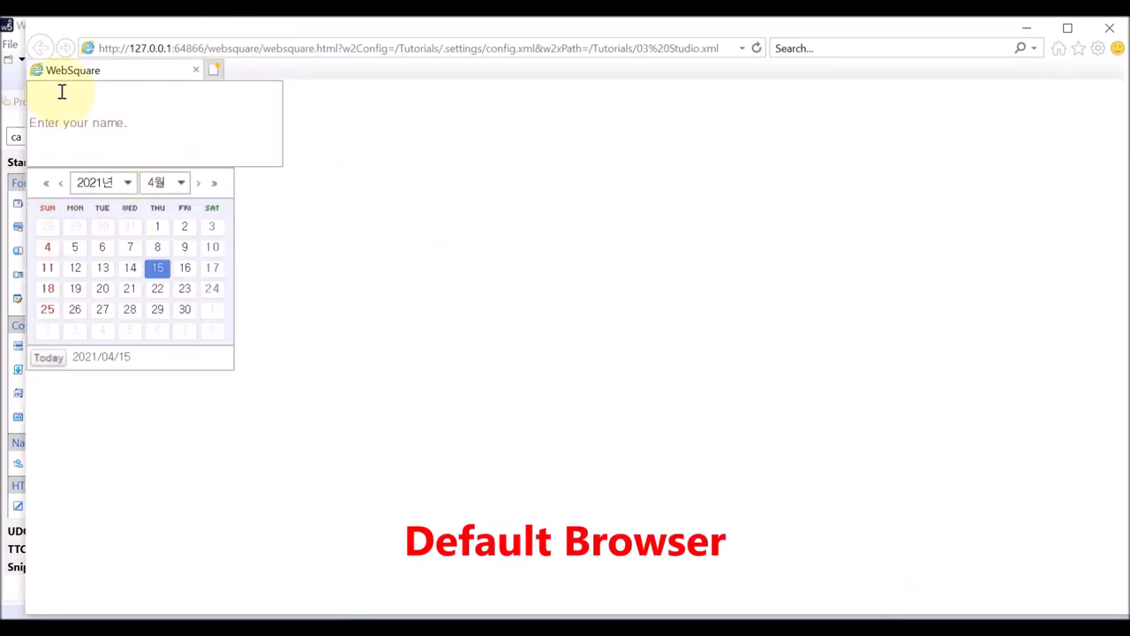
mouse_move(328, 441)
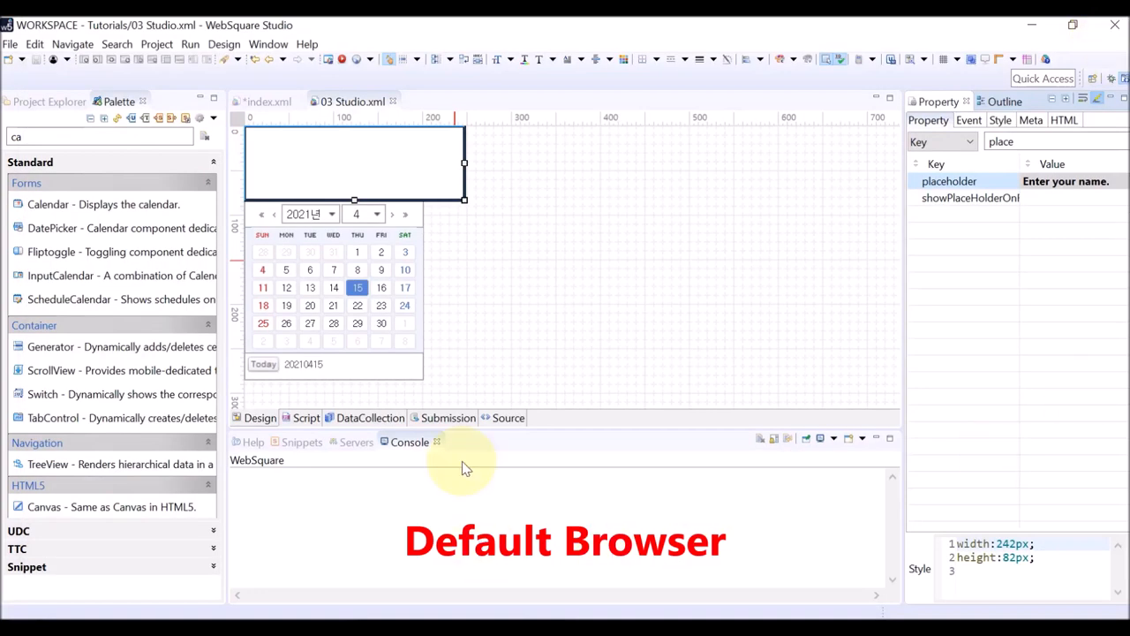
- Register an external browser entry named Chrome pointing to chrome.exe
click(370, 60)
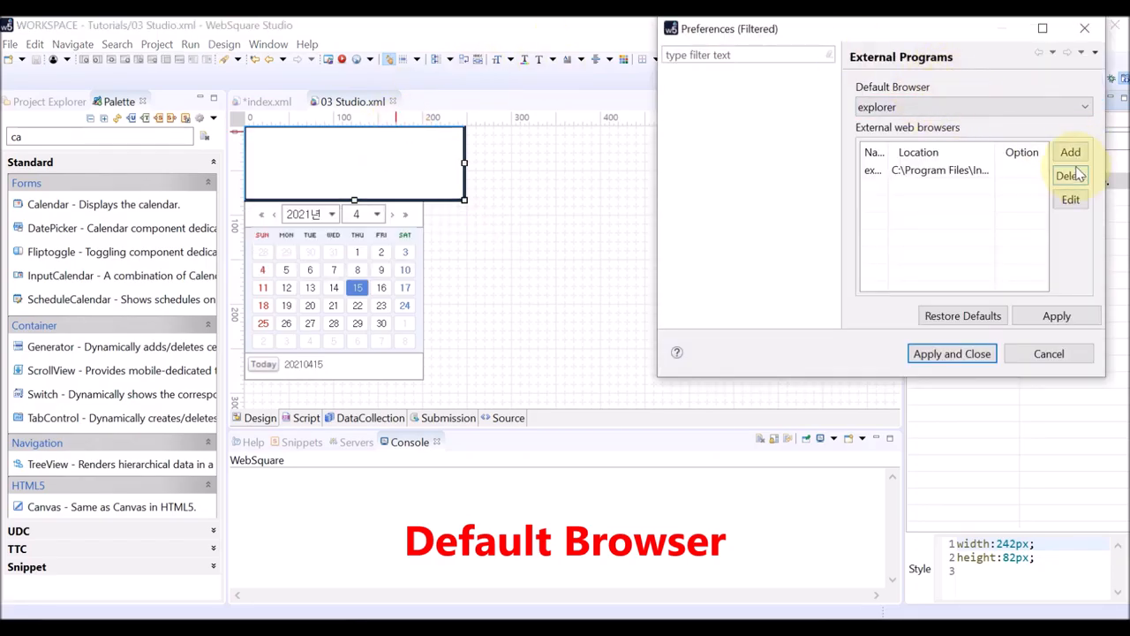
click(1070, 152)
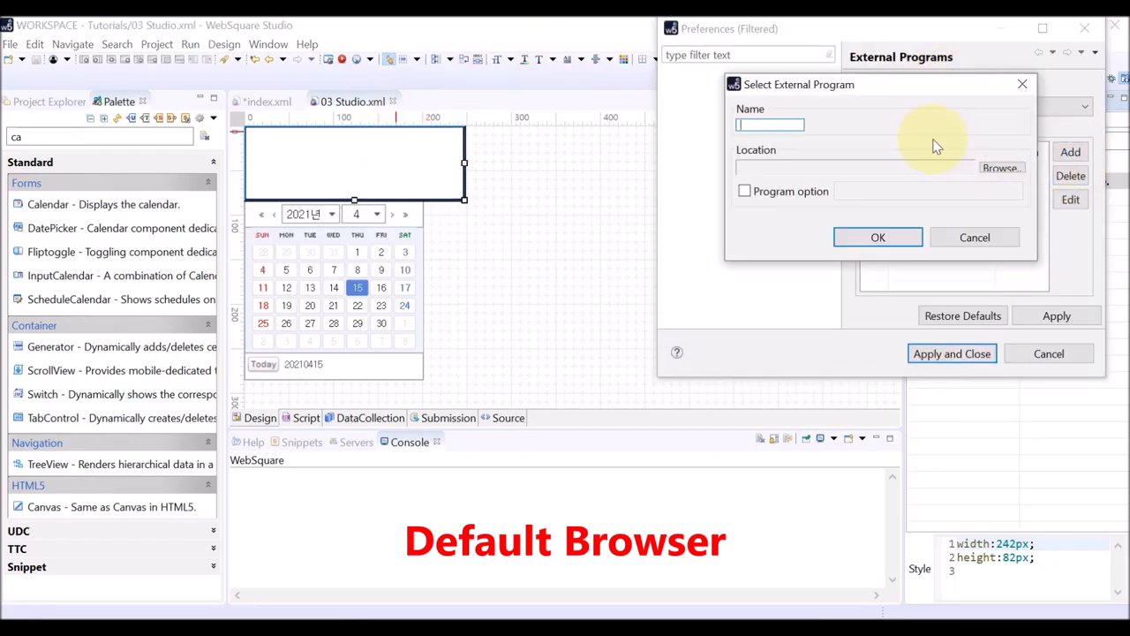
text(Chrome)
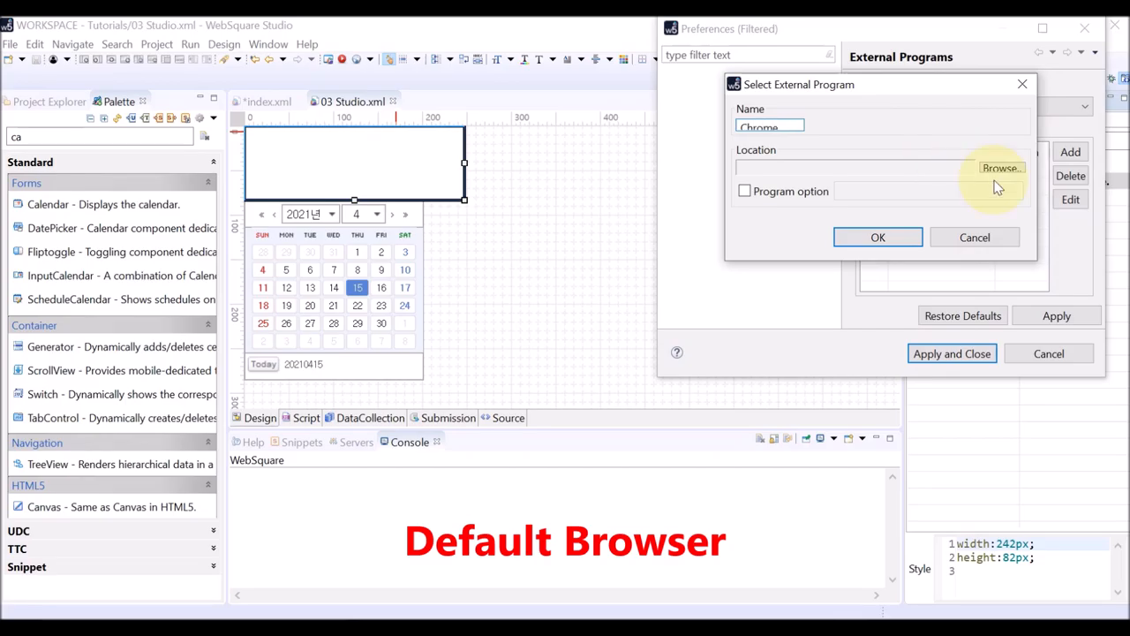
click(1001, 169)
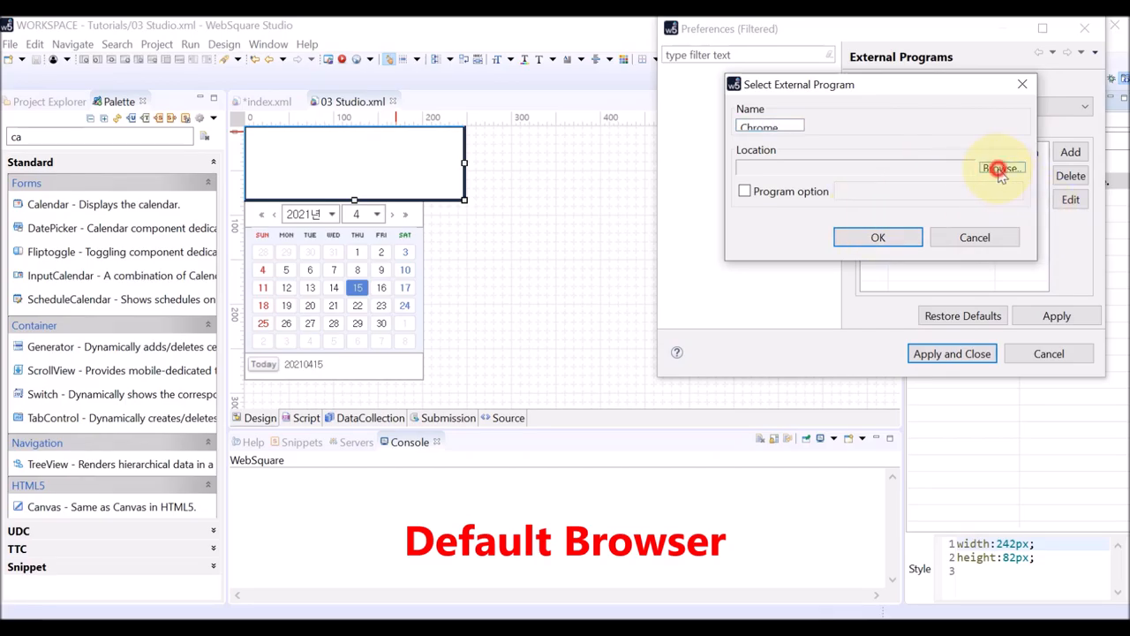
click(1003, 167)
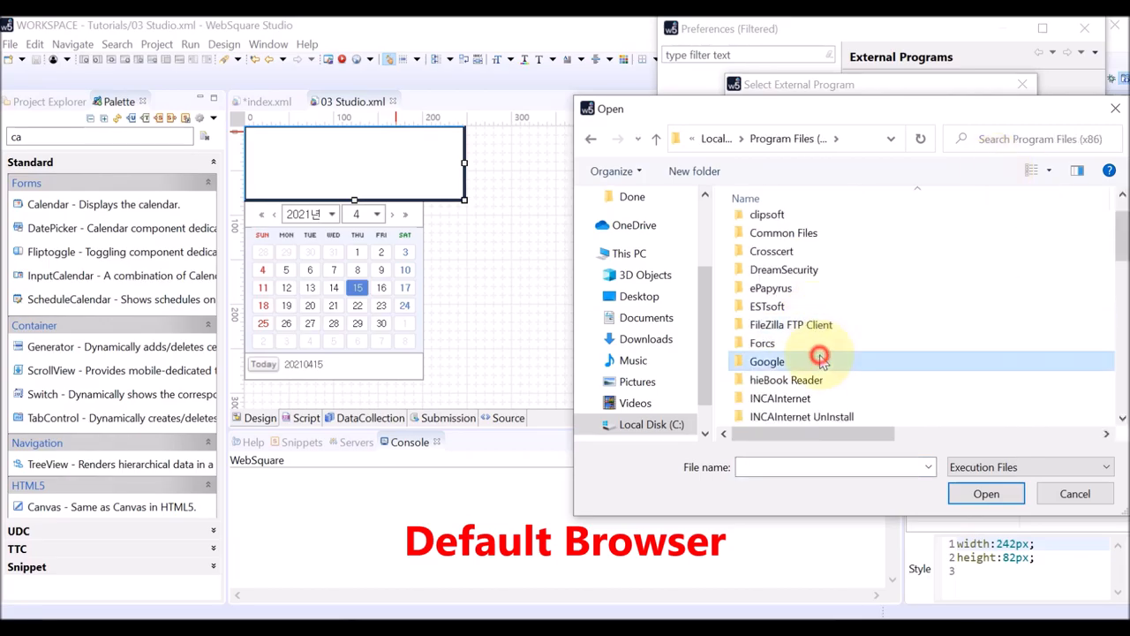
double_click(766, 360)
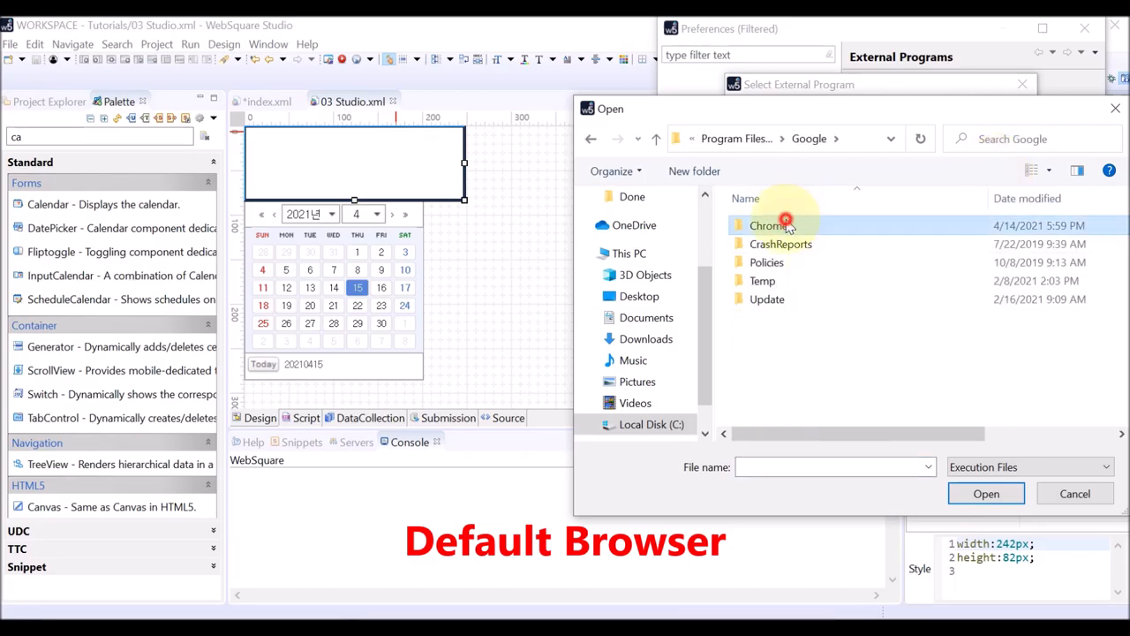
double_click(768, 226)
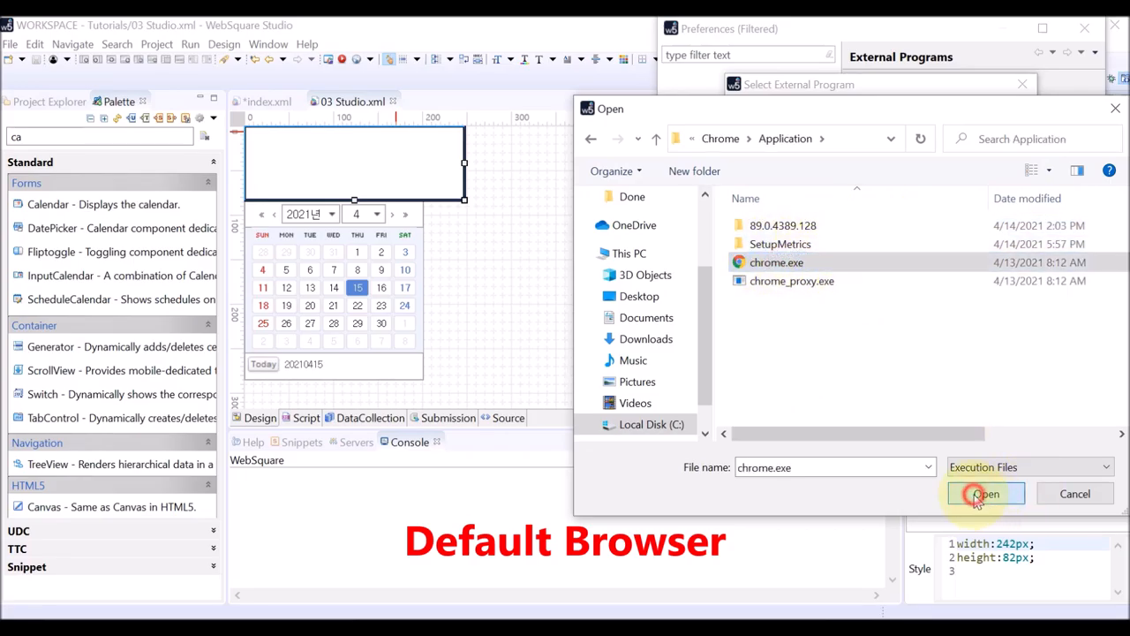
click(985, 494)
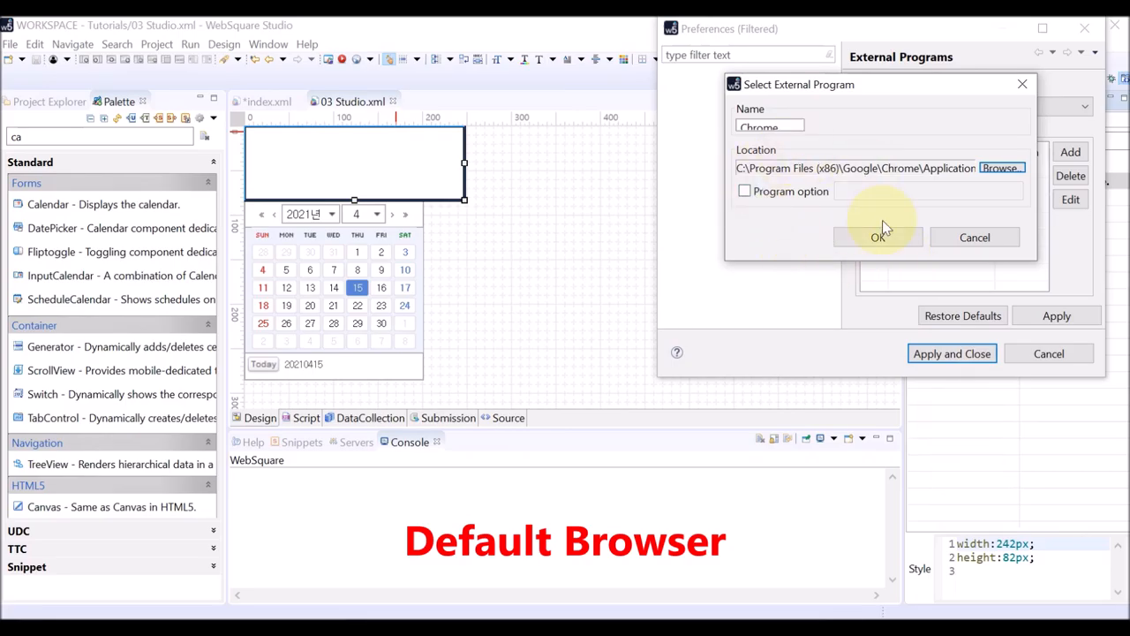
click(878, 236)
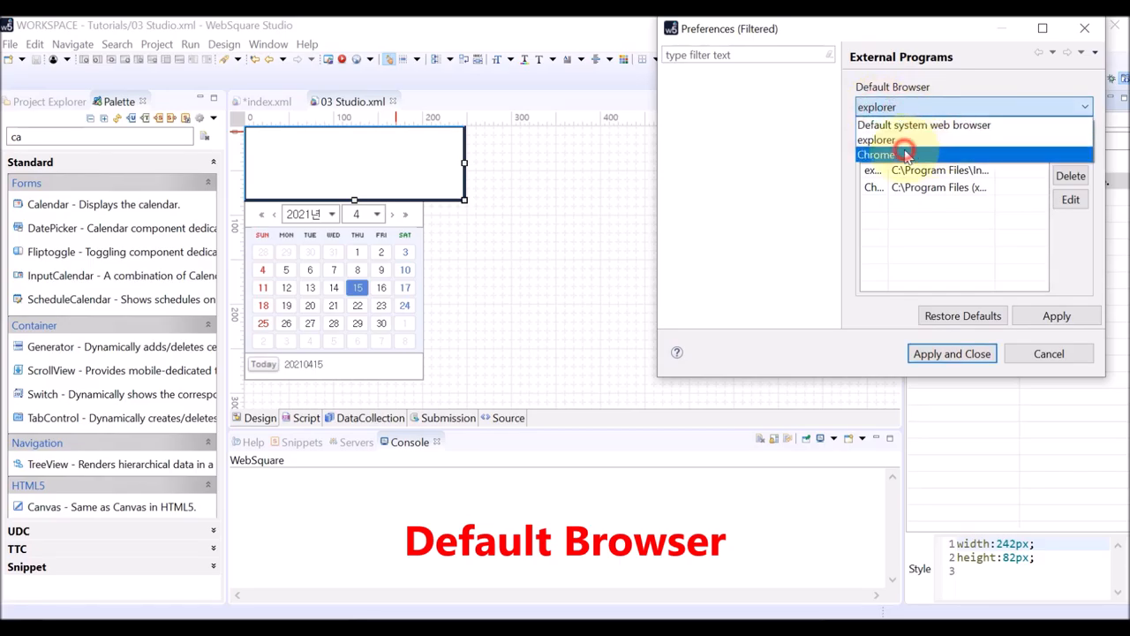
- Make Chrome the default browser and apply the preference
click(877, 155)
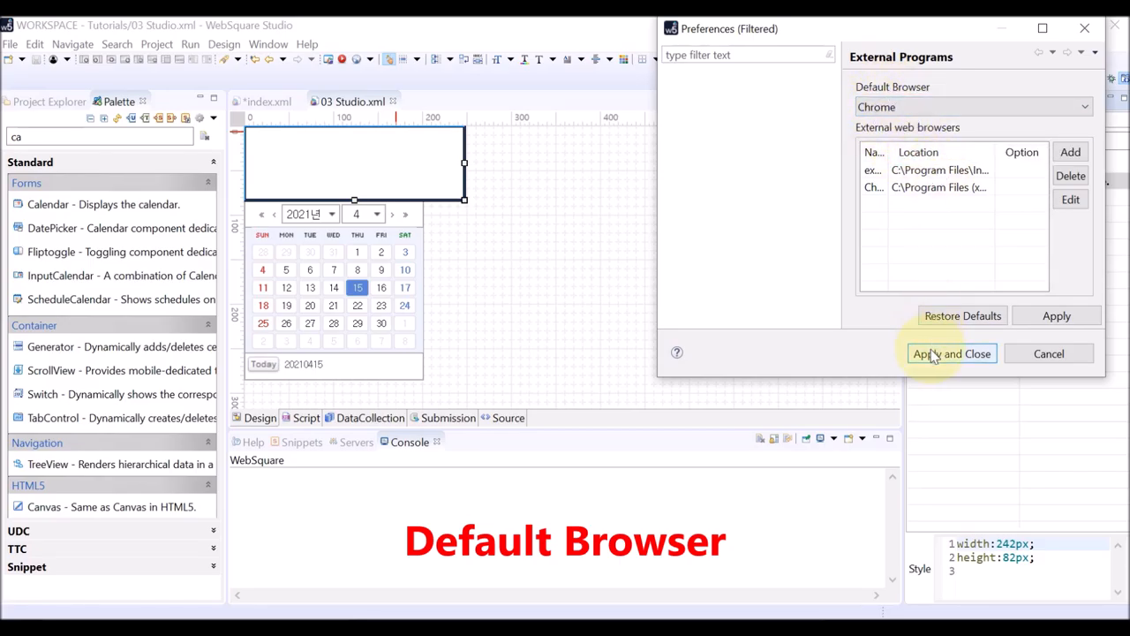
click(952, 354)
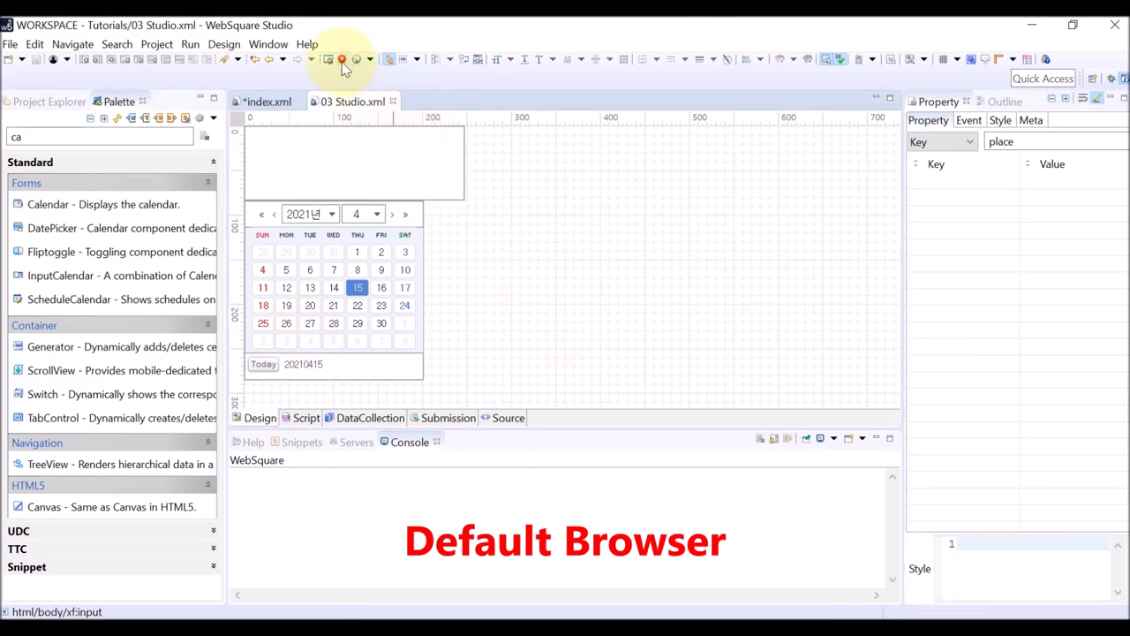
- Run the page in the browser and return to the 03 Studio.xml design
click(343, 60)
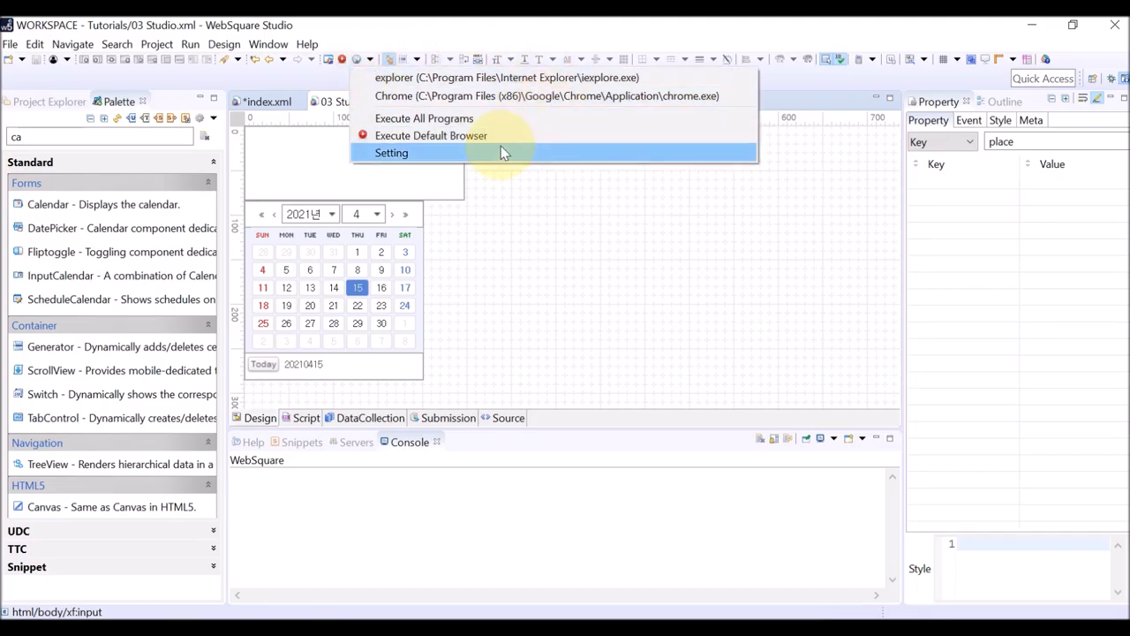
mouse_move(495, 77)
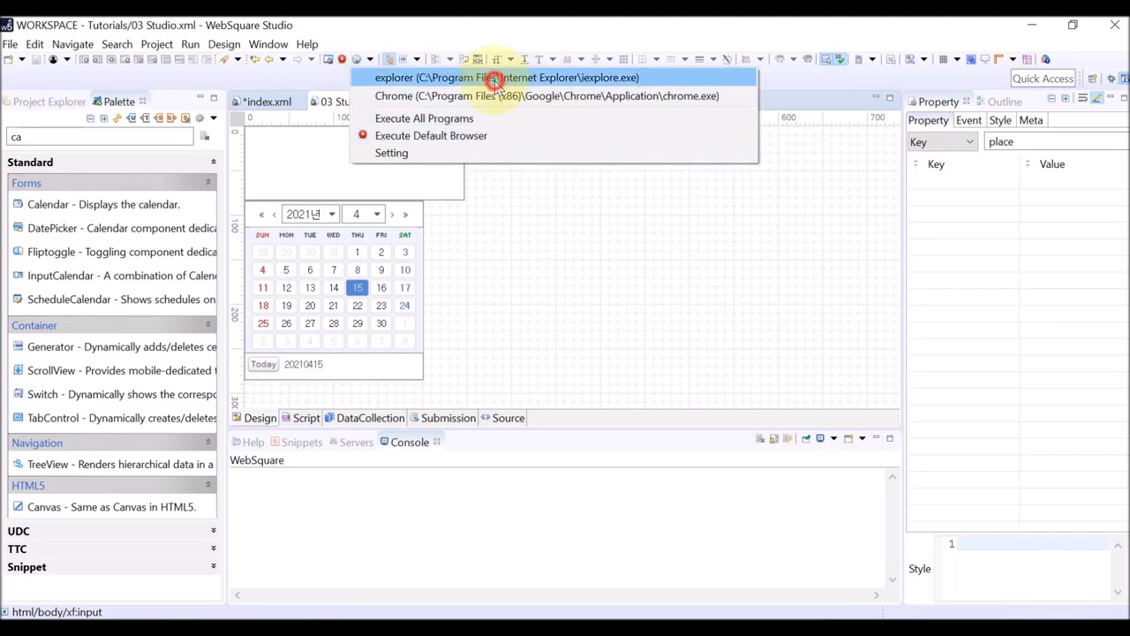
click(505, 78)
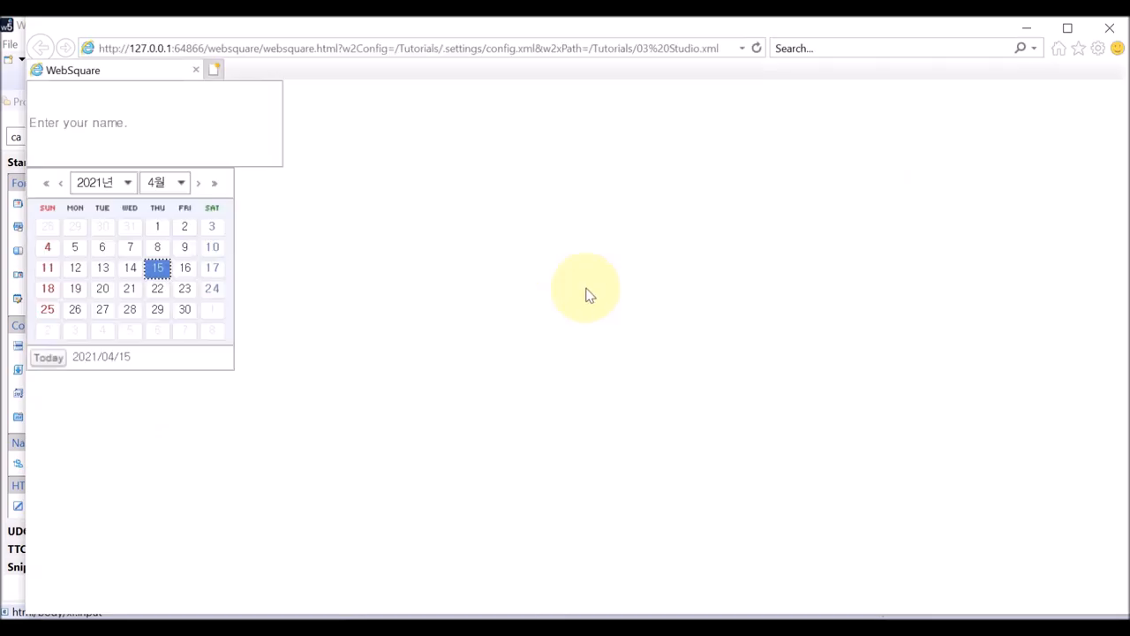
mouse_move(480, 547)
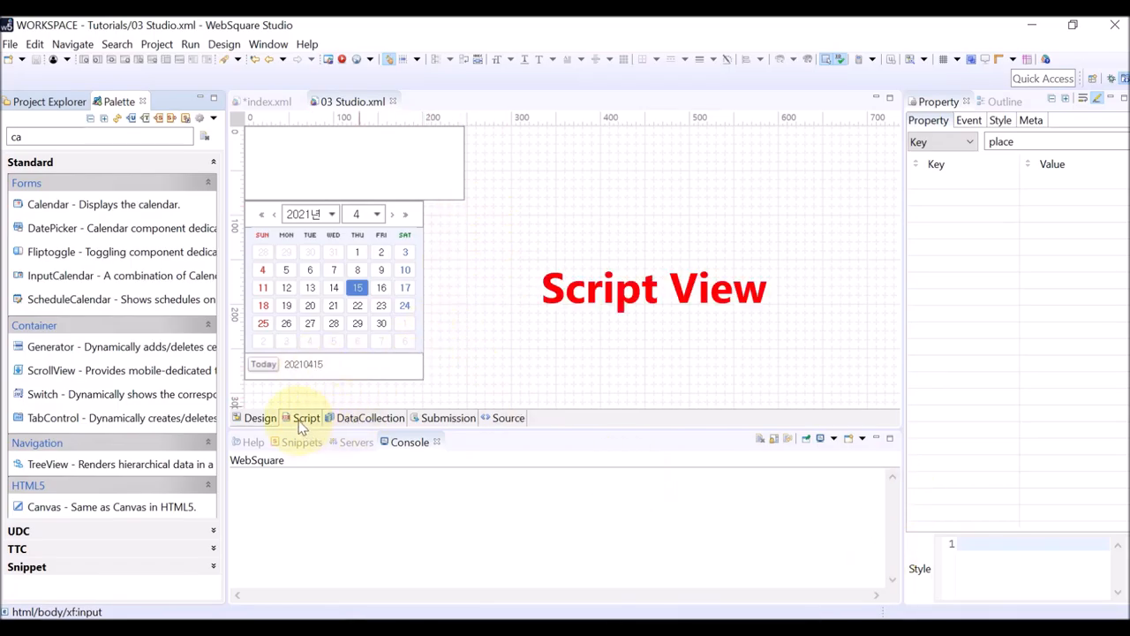
- In the page script, add alert("Started."); inside scwin.onpageload
click(307, 417)
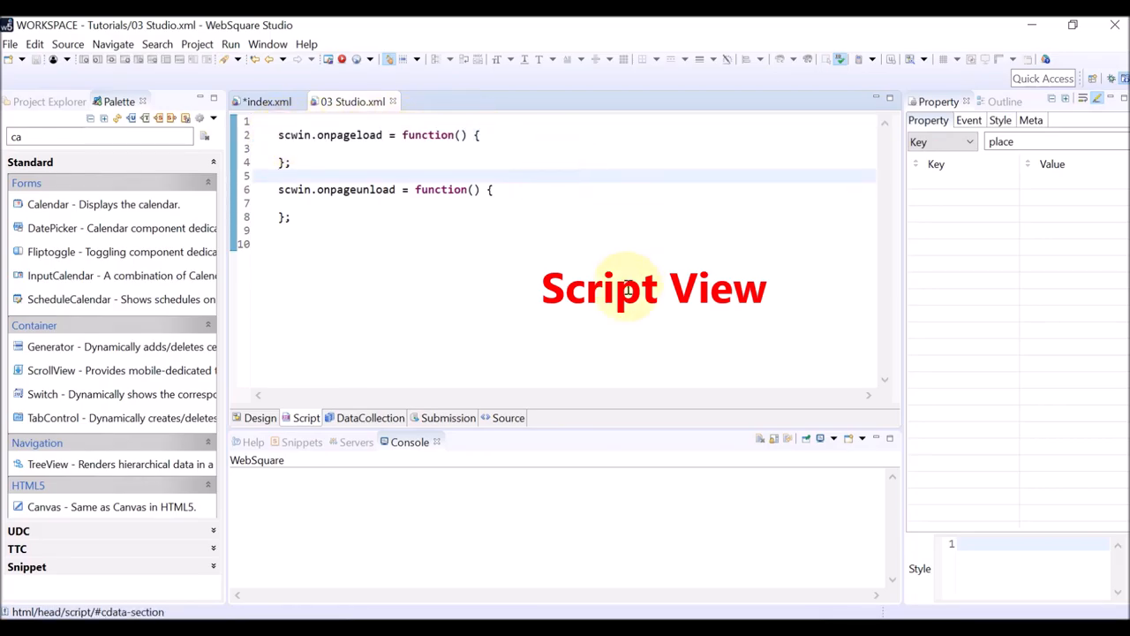
click(360, 189)
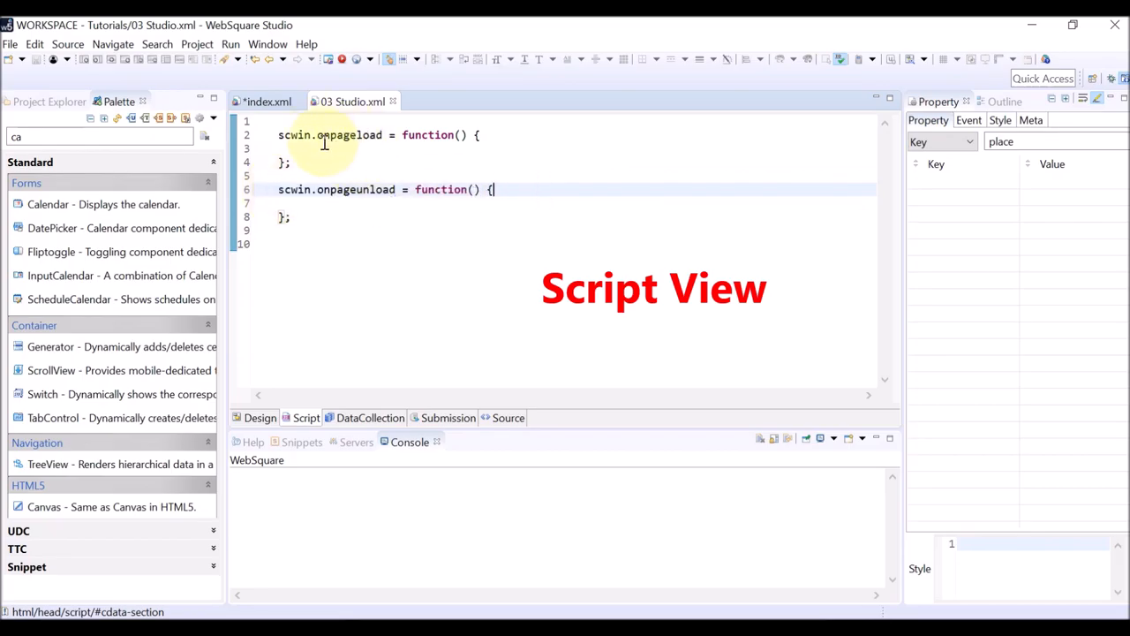
click(304, 148)
text(alert(")
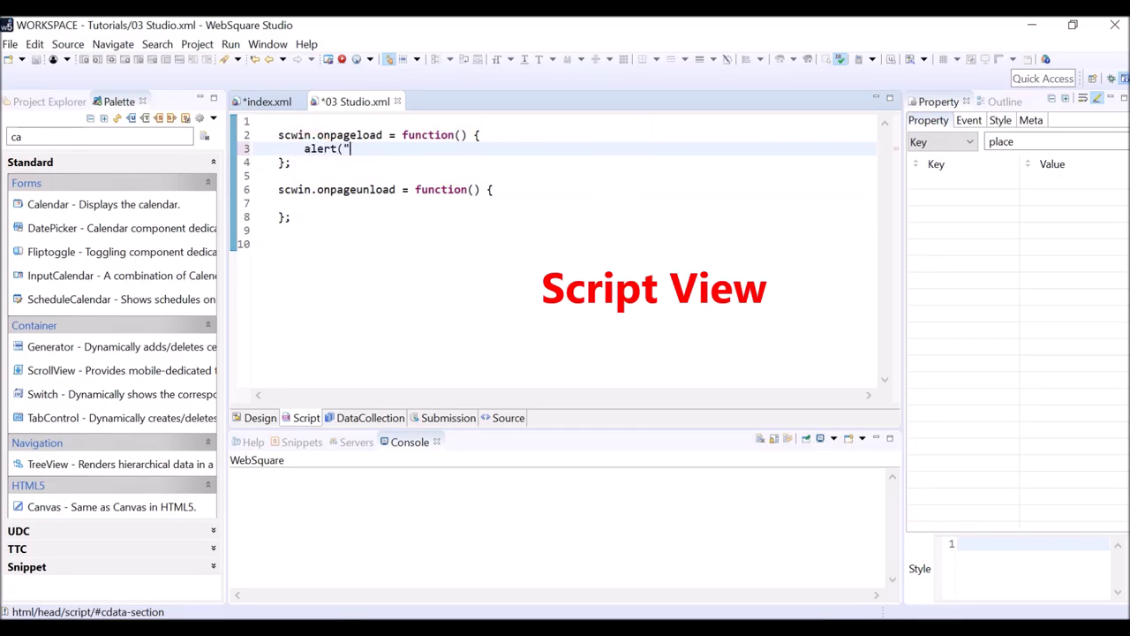
text(Started)
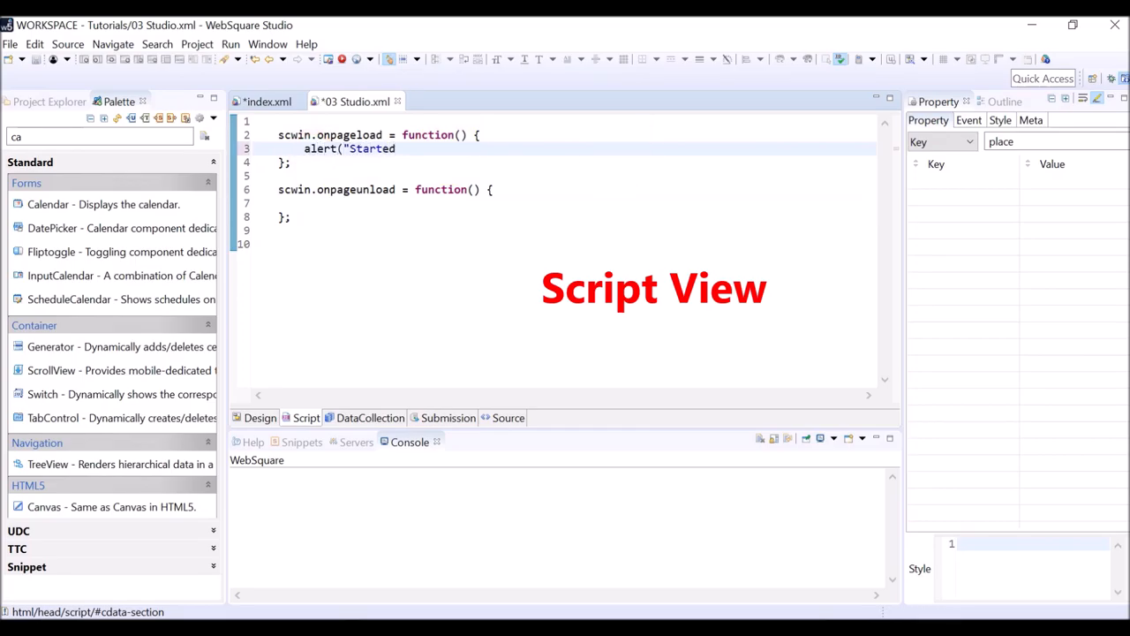
text(.");)
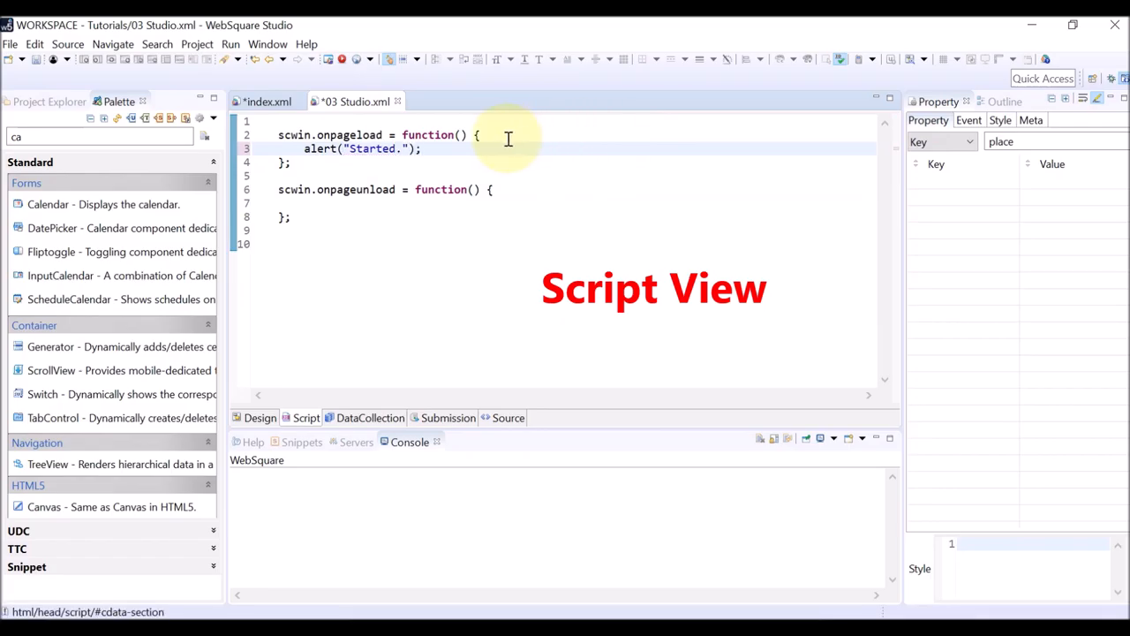
mouse_move(38, 67)
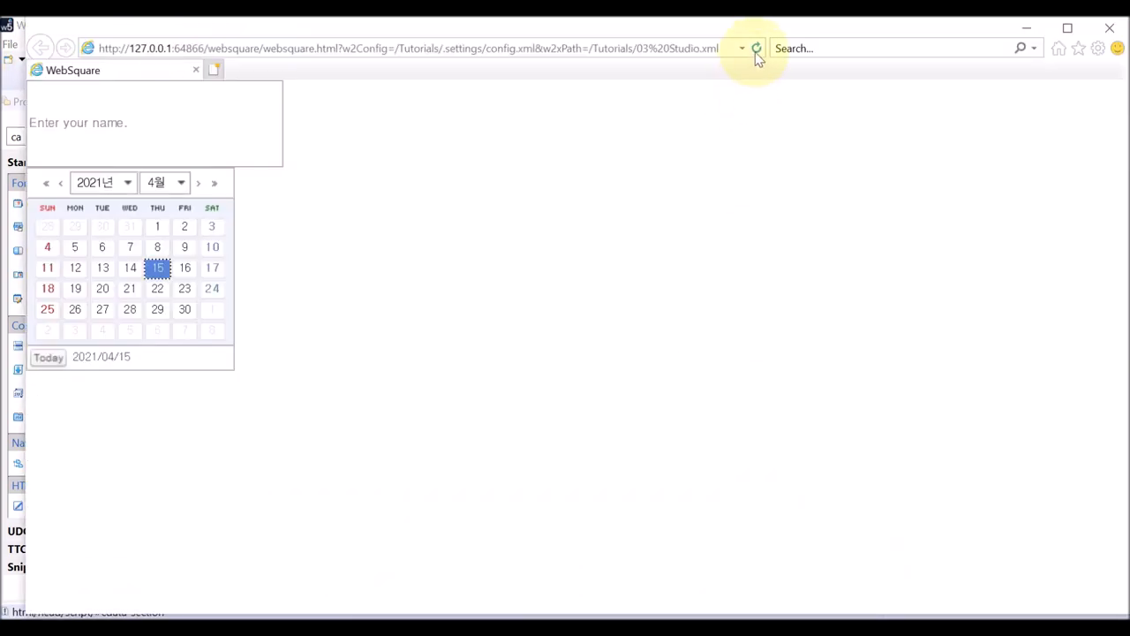
- Reload the page in Internet Explorer and acknowledge the 'Started.' alert
click(756, 47)
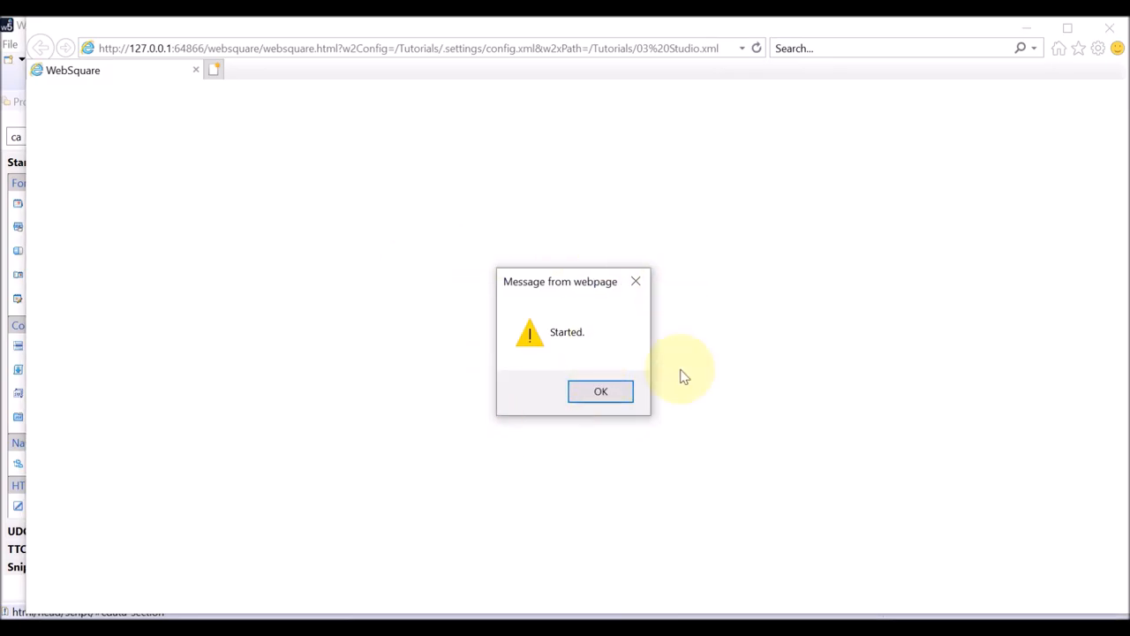
click(601, 392)
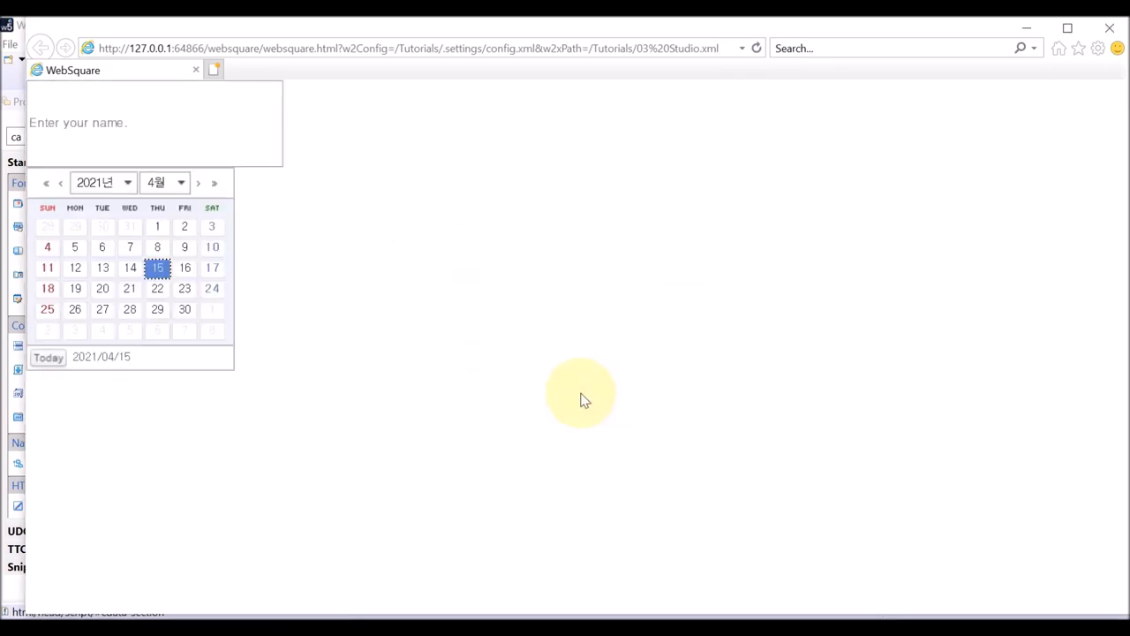
mouse_move(521, 392)
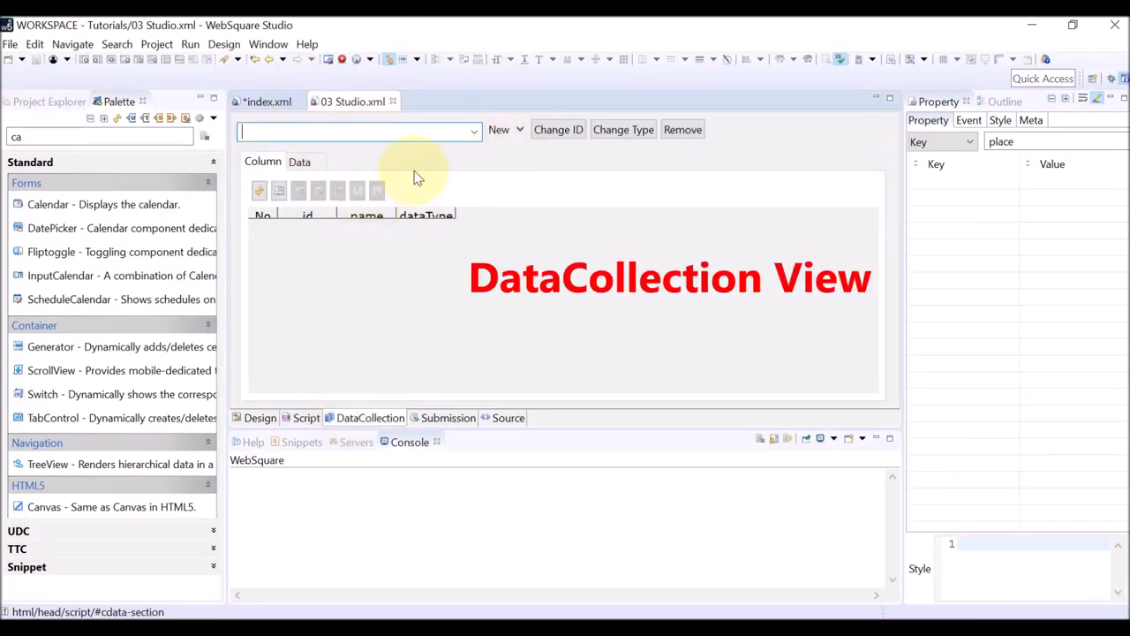
- Browse the DataCollection view's New data object types, then the Submission view
click(505, 129)
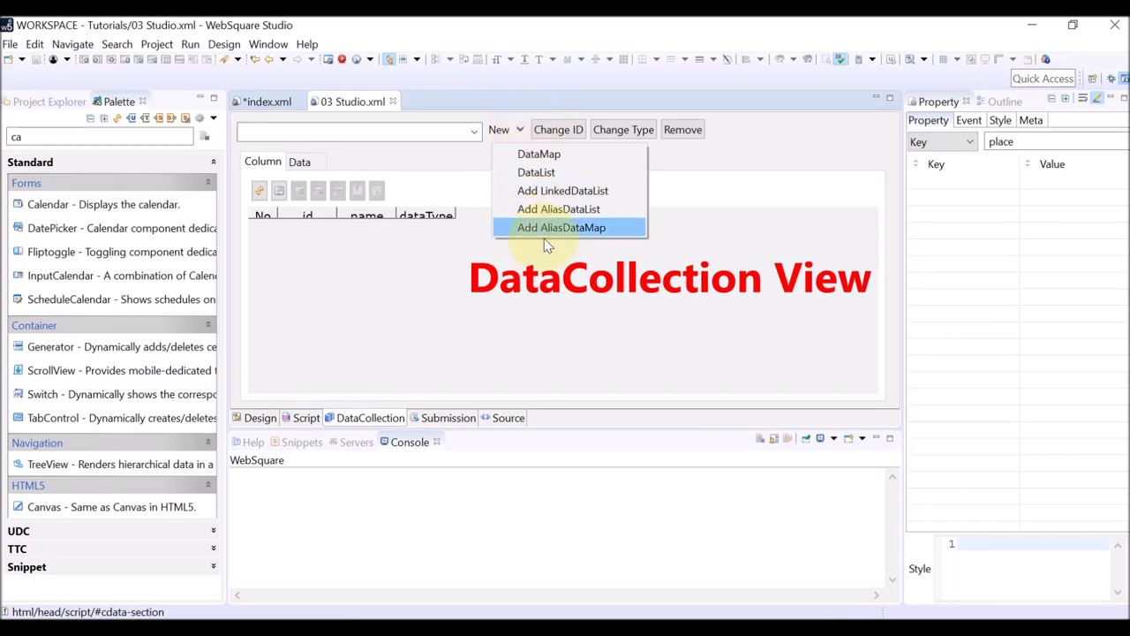
mouse_move(544, 258)
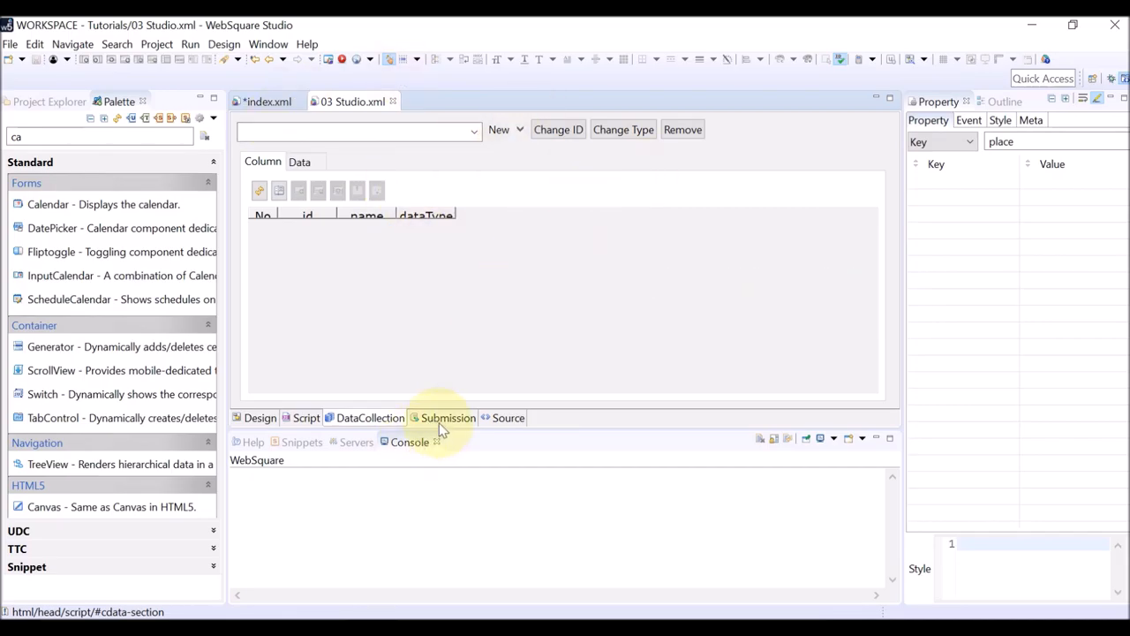
click(448, 417)
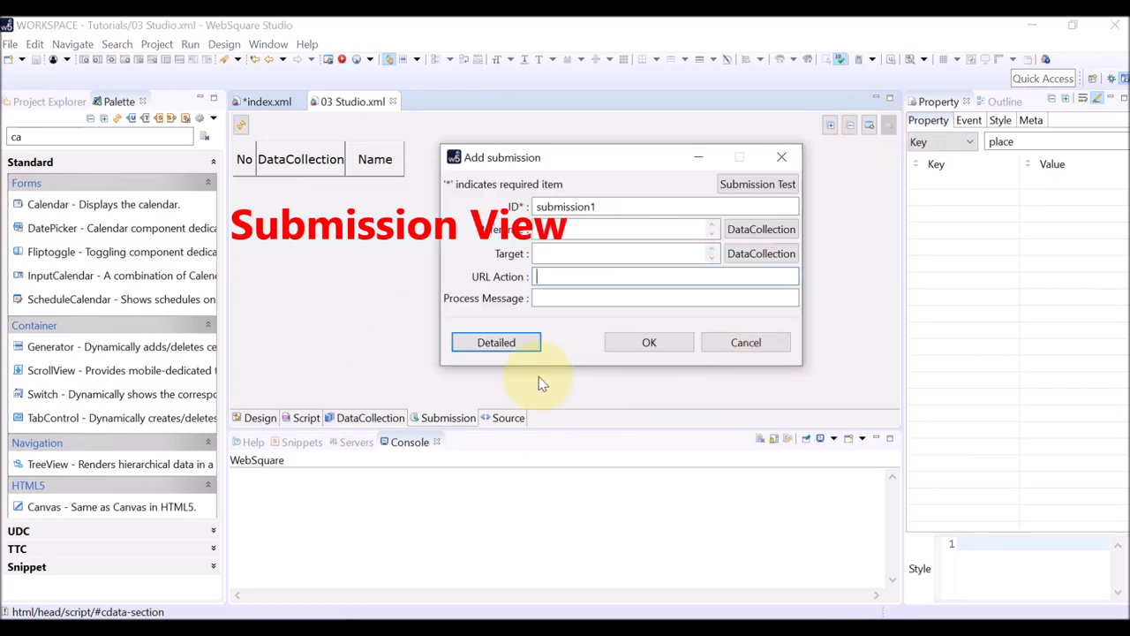
- Expand the detailed options in Add submission, then cancel without adding one
click(494, 342)
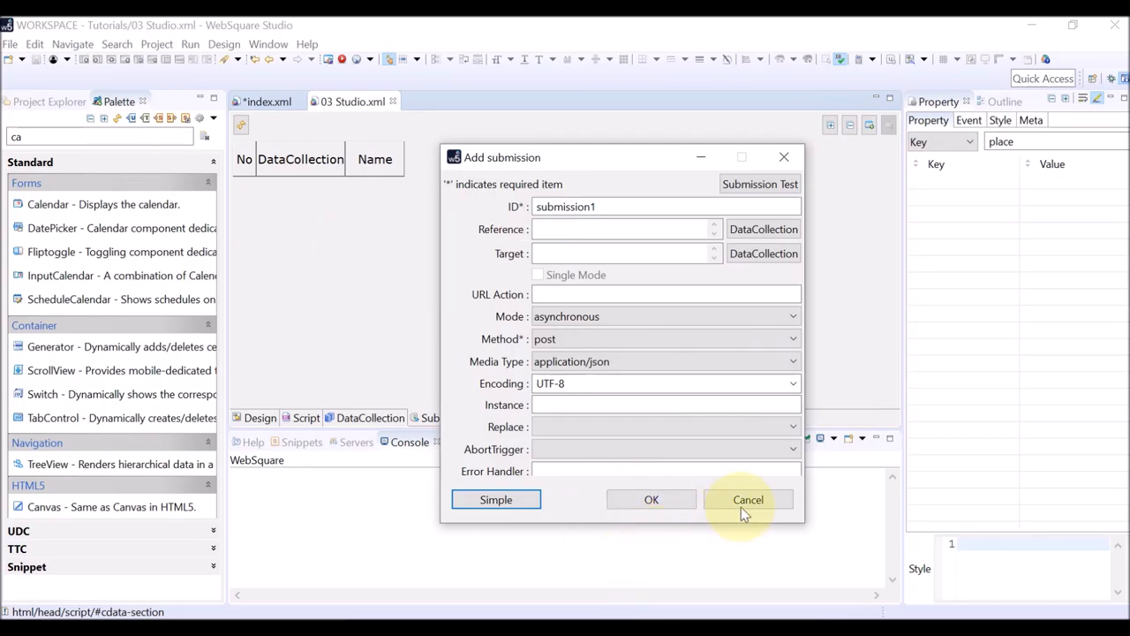
click(749, 498)
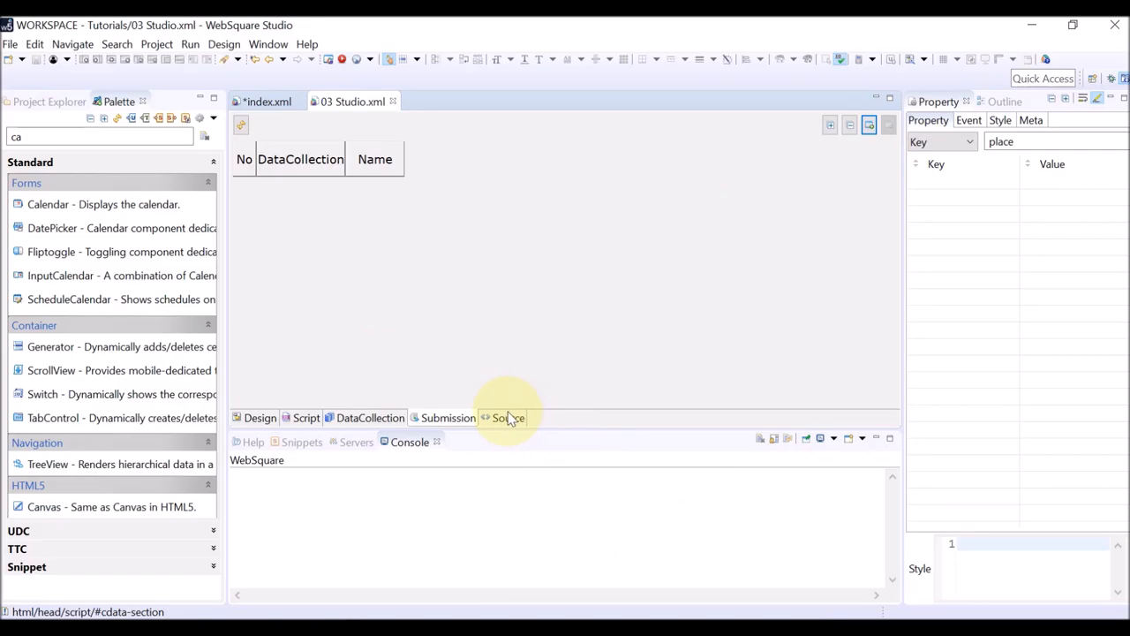
- Show the XML source and scroll from the html root down to the script and body markup
click(509, 417)
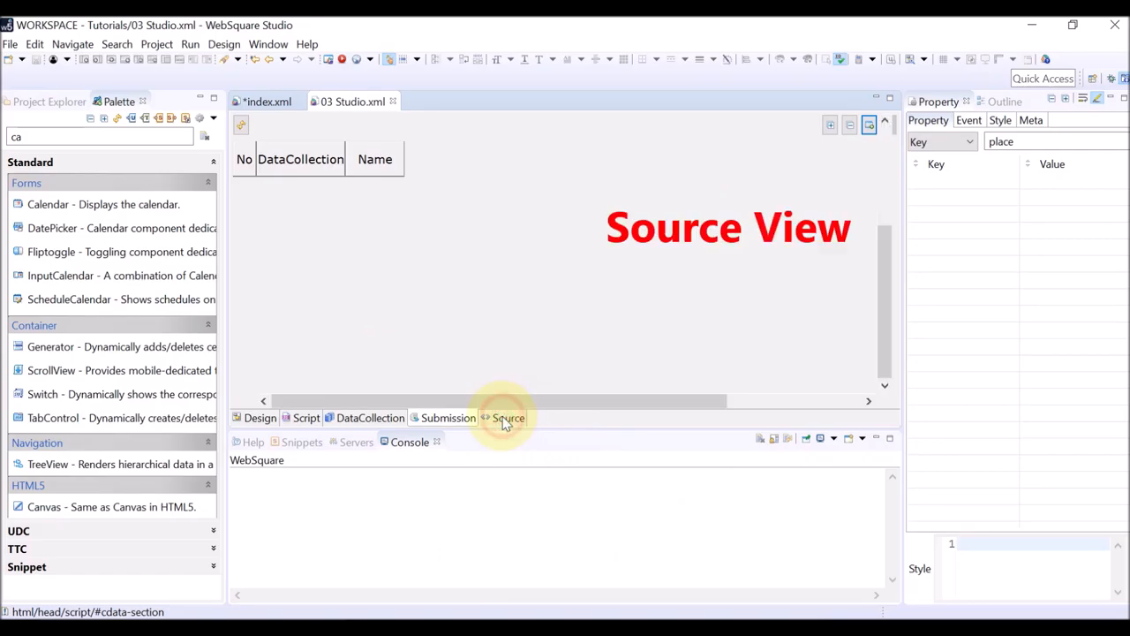
click(509, 417)
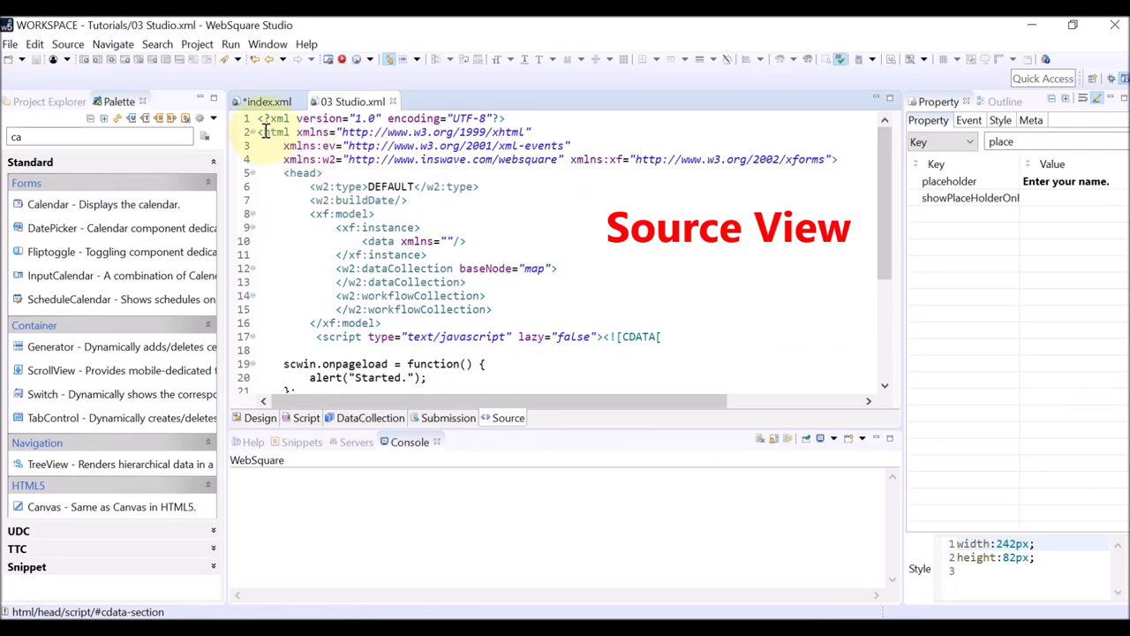
click(274, 117)
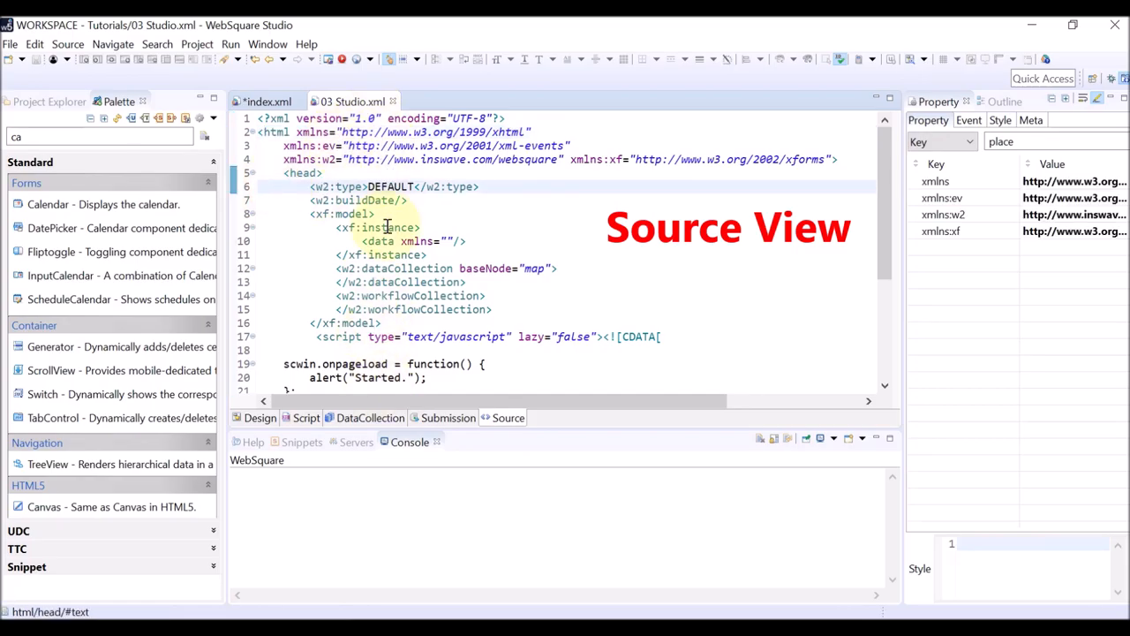
scroll(down, 3)
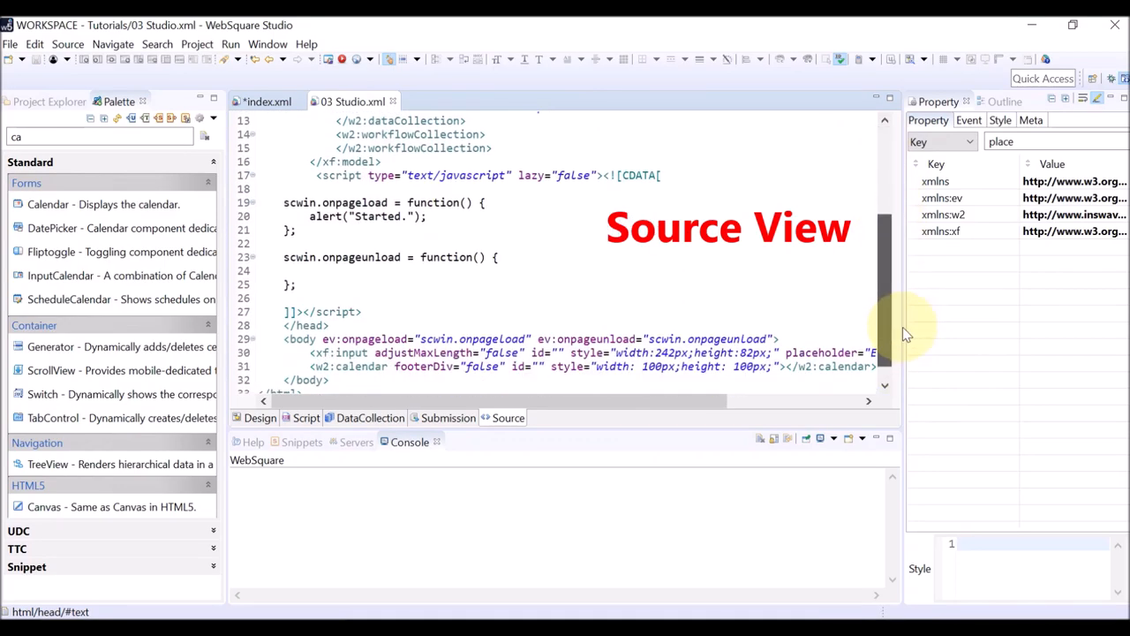
mouse_move(591, 216)
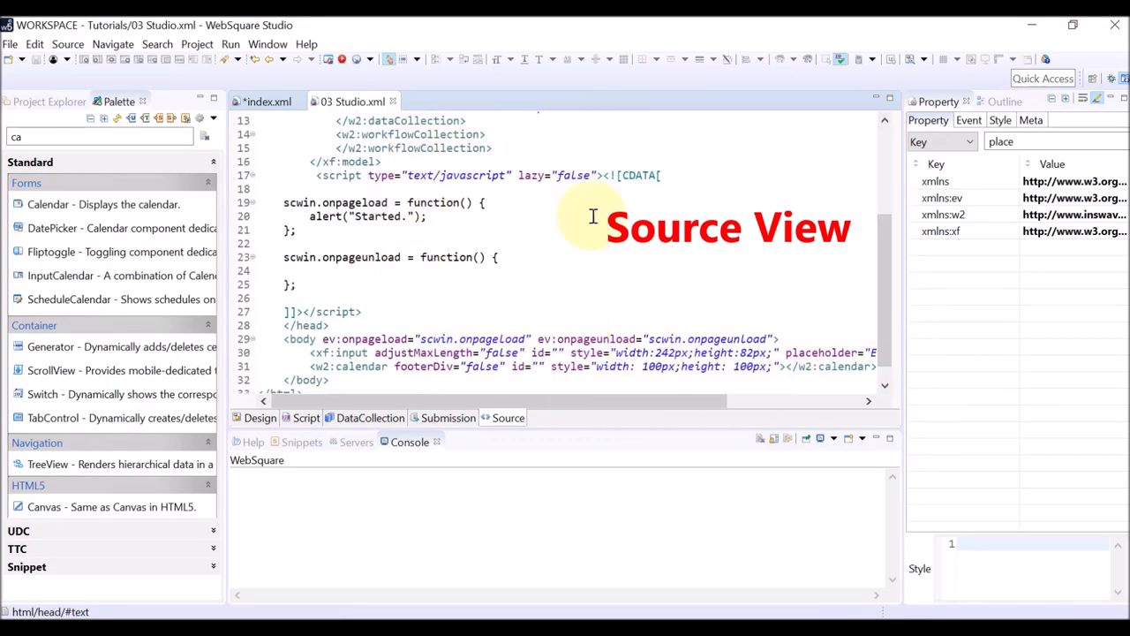